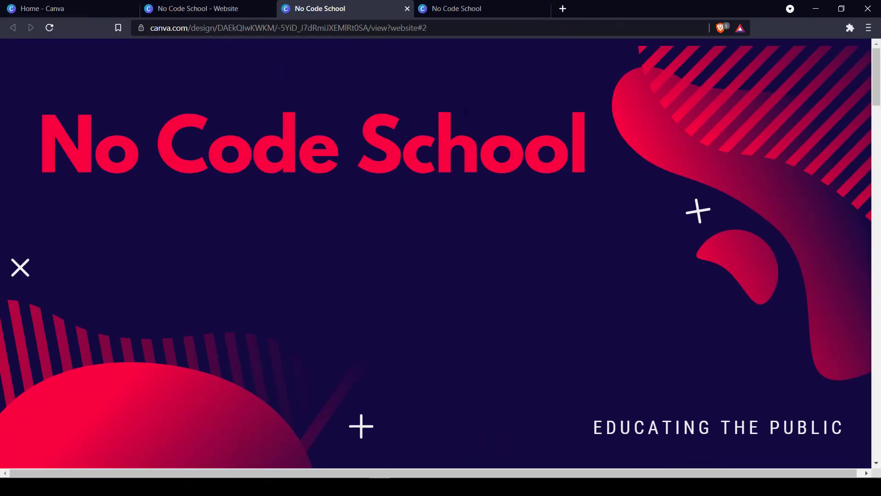
Step: Create a new blank Website design by searching 'webs' under Create a design
scroll(down, 3)
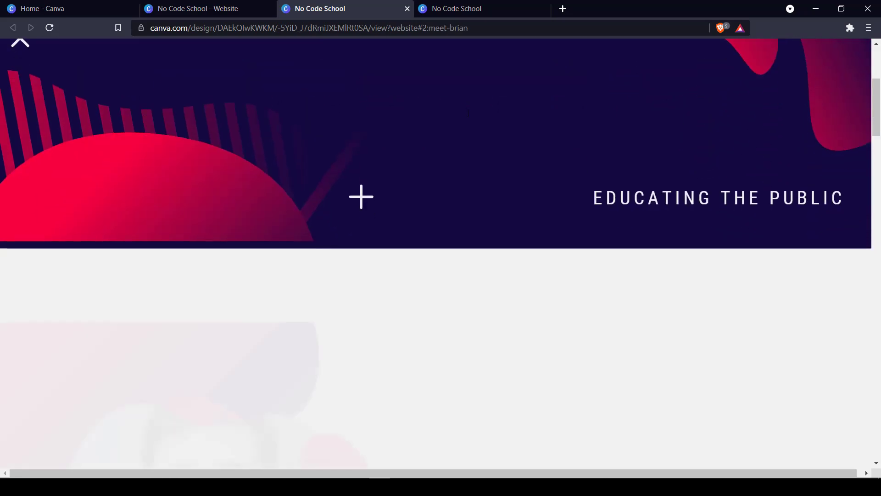
scroll(down, 3)
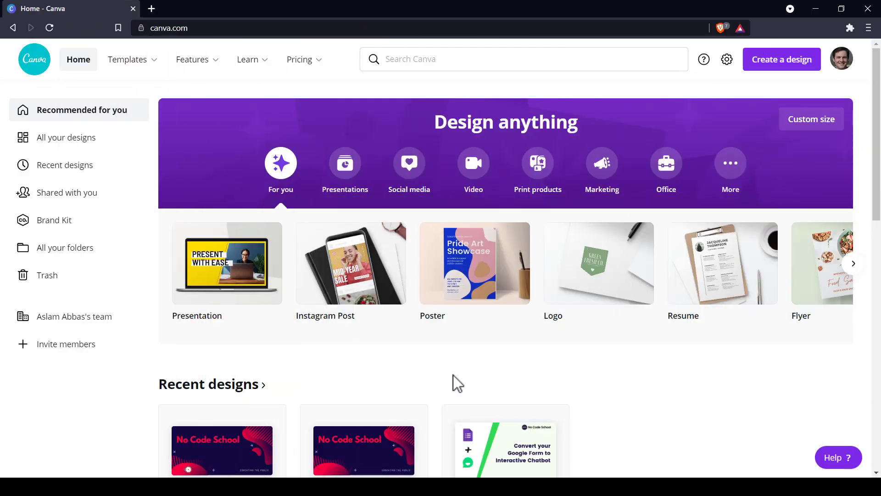
click(781, 59)
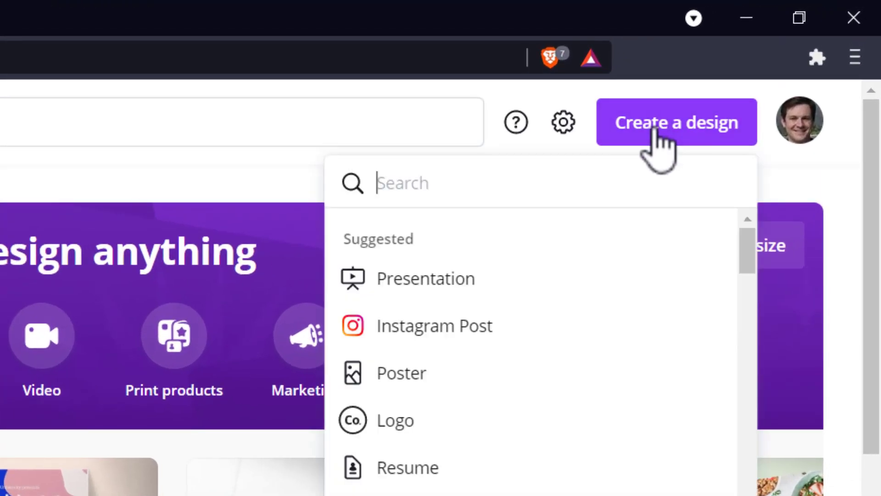
text(website)
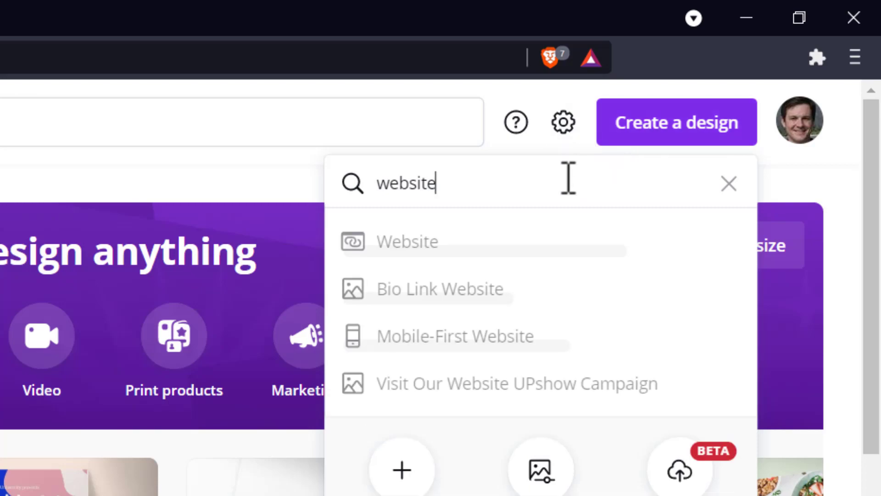
click(407, 241)
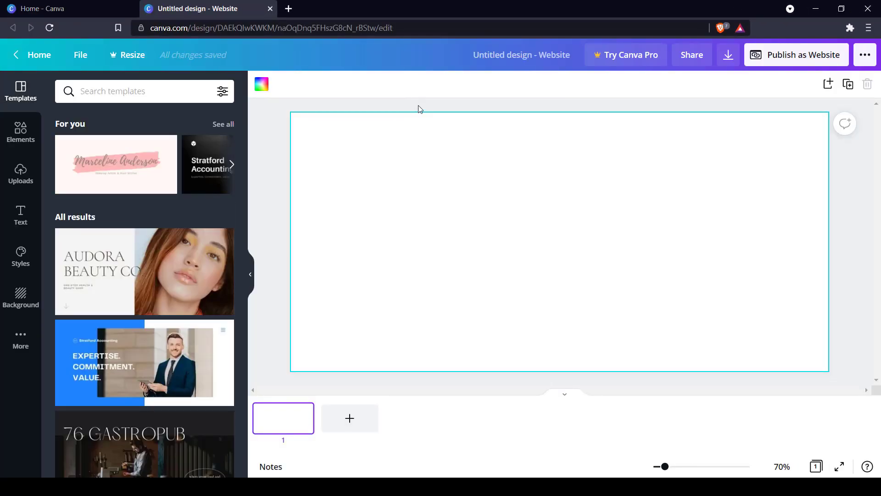
Step: Retitle the untitled website design to 'No Code School'
click(522, 55)
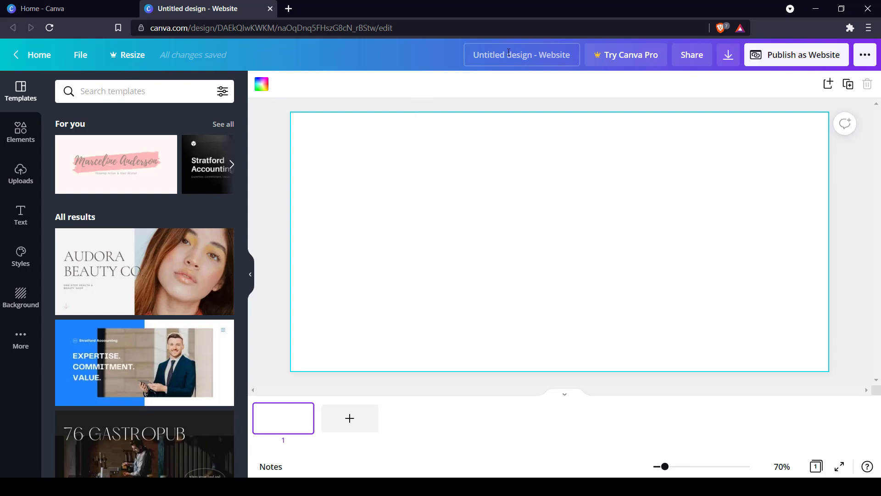
text(No)
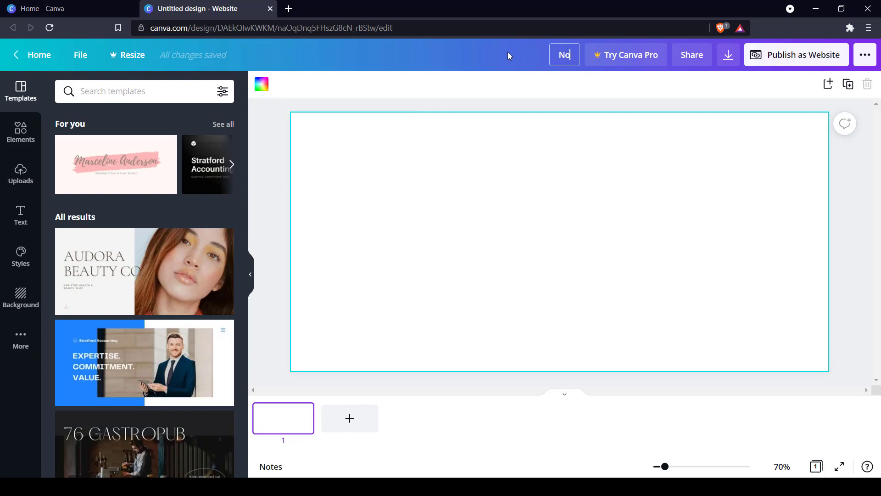
text(Code School)
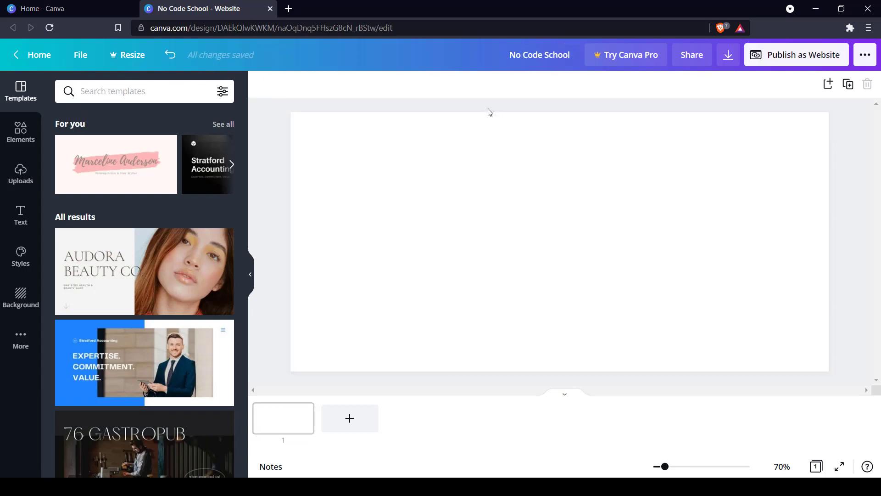
mouse_move(346, 97)
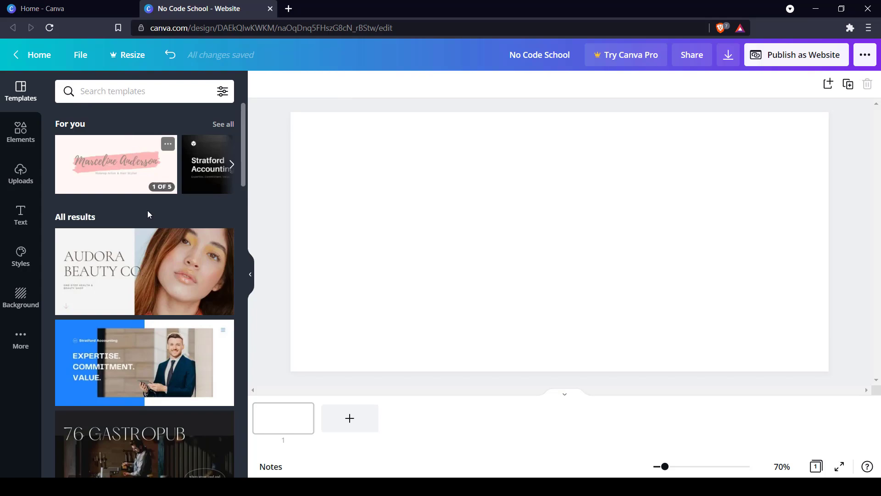
Step: Apply all five dark blue and red template pages and type 'No Code School' as the heading
scroll(down, 3)
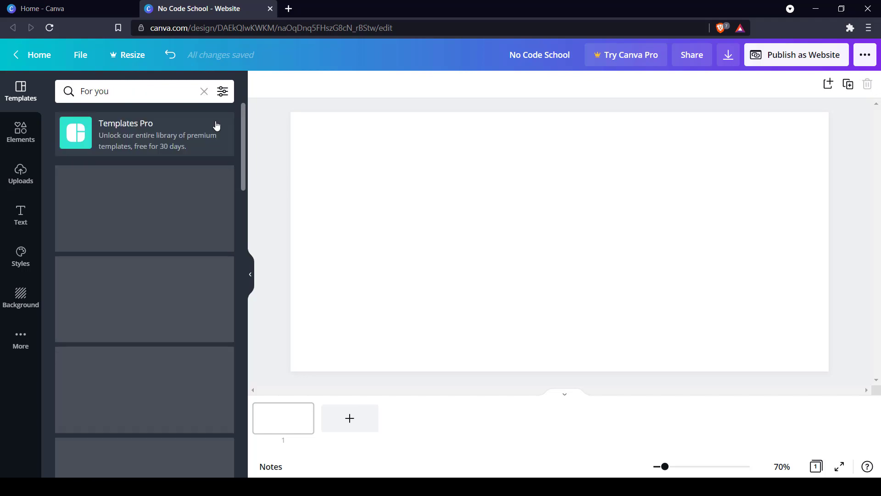
scroll(down, 3)
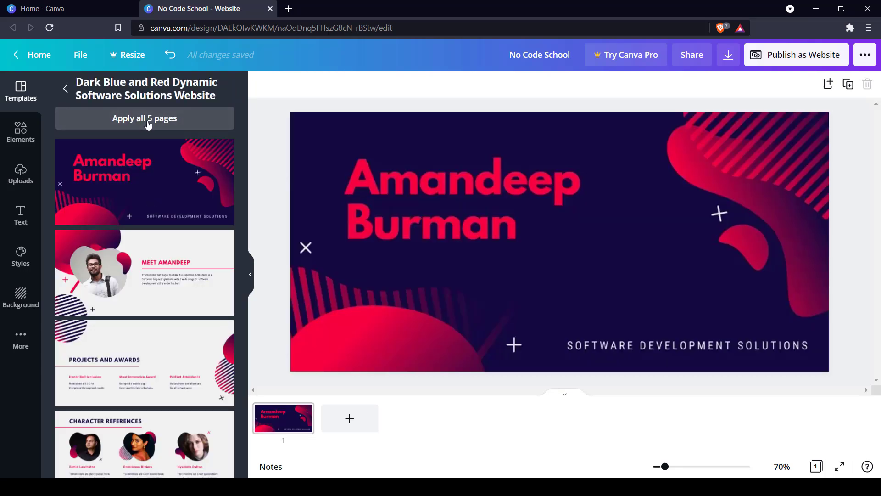
click(144, 117)
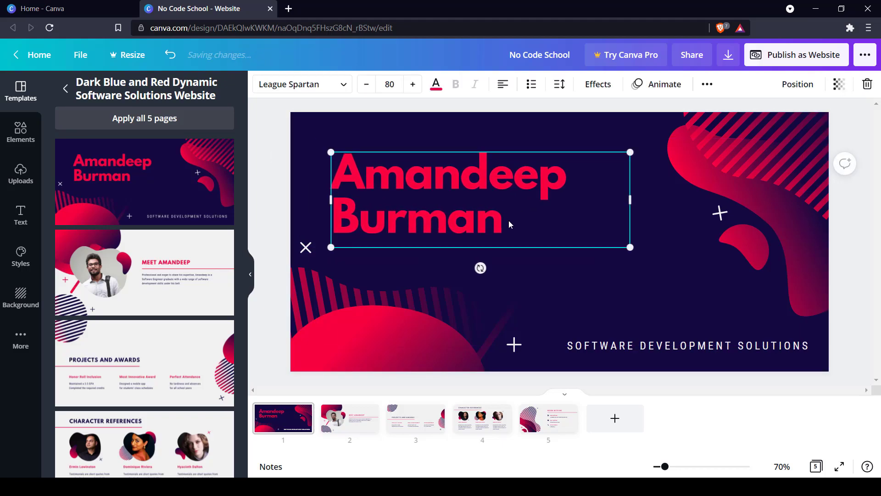
text(No)
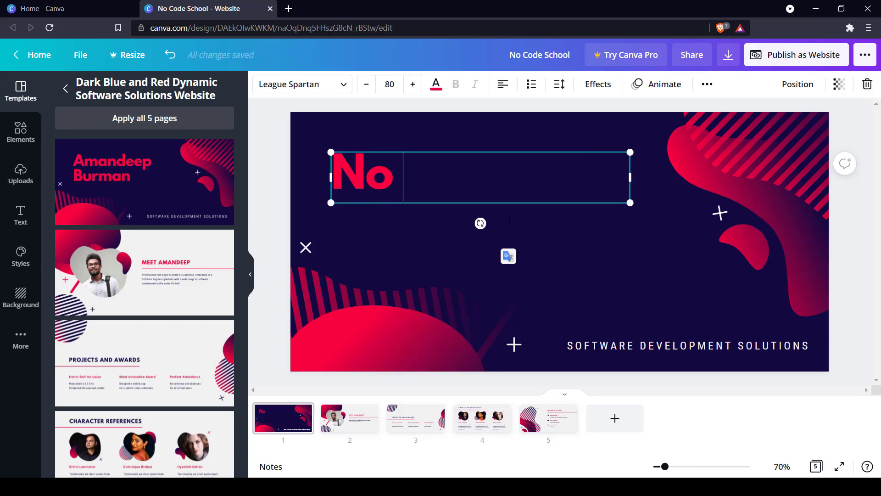
text(Code School)
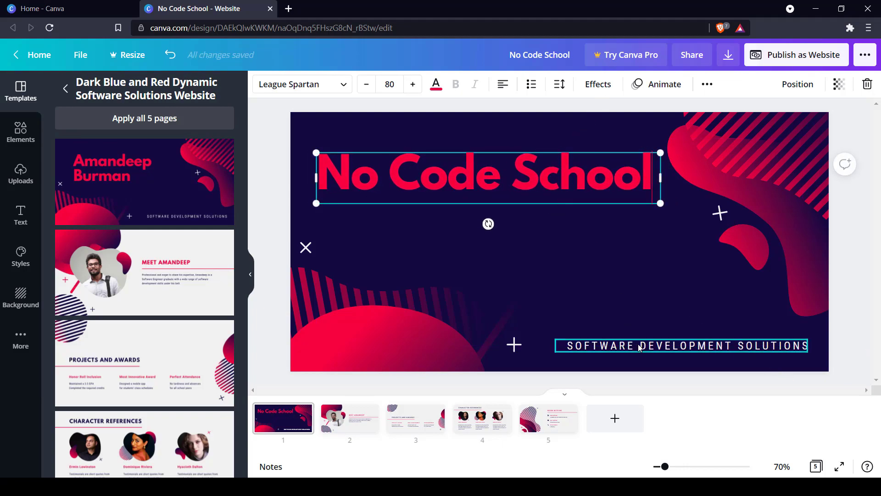
Step: Replace the SOFTWARE DEVELOPMENT SOLUTIONS tagline with 'EDUCATING THE PUBLIC'
click(681, 345)
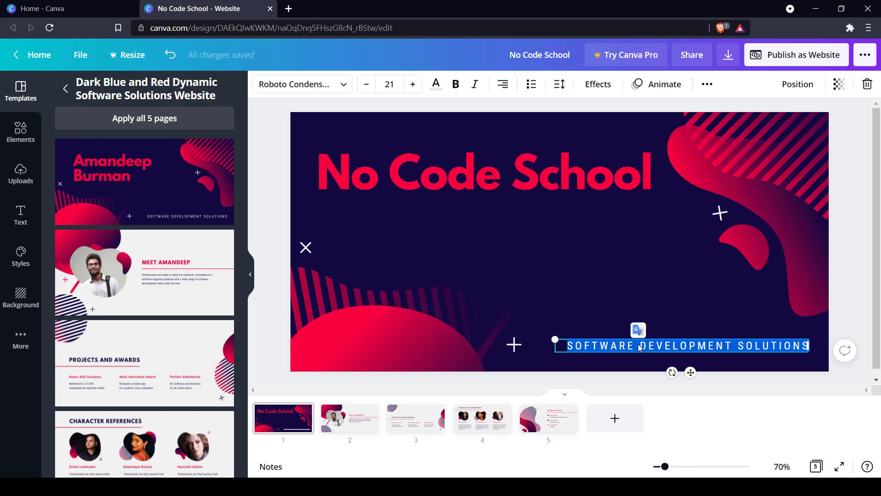
text(EDUCATING THE PUBLIC)
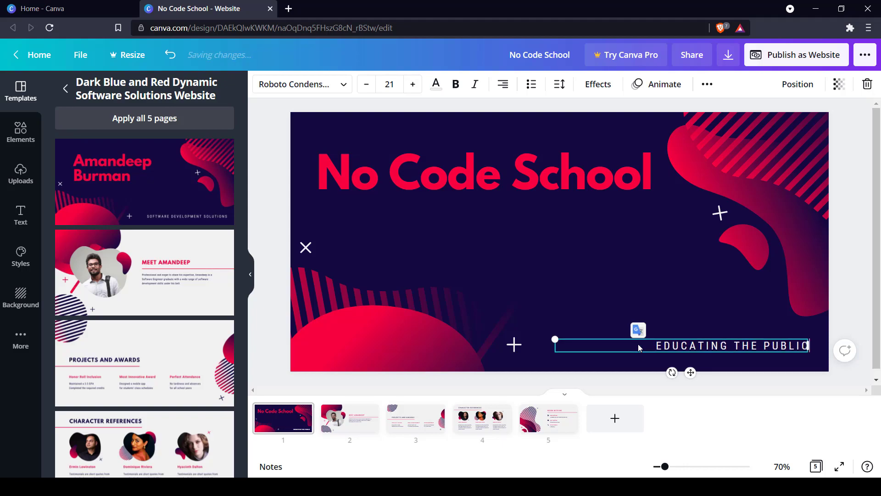
click(613, 317)
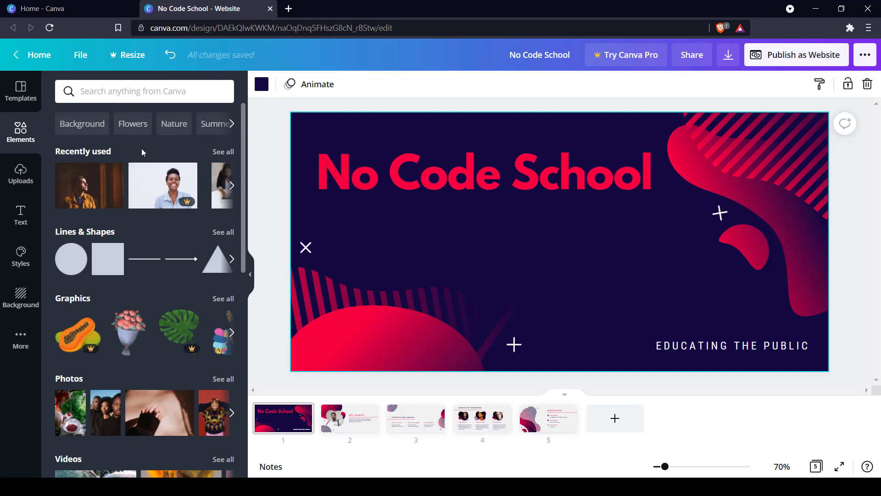
Step: Go to the Meet Amandeep page and search elements for 'person'
scroll(down, 3)
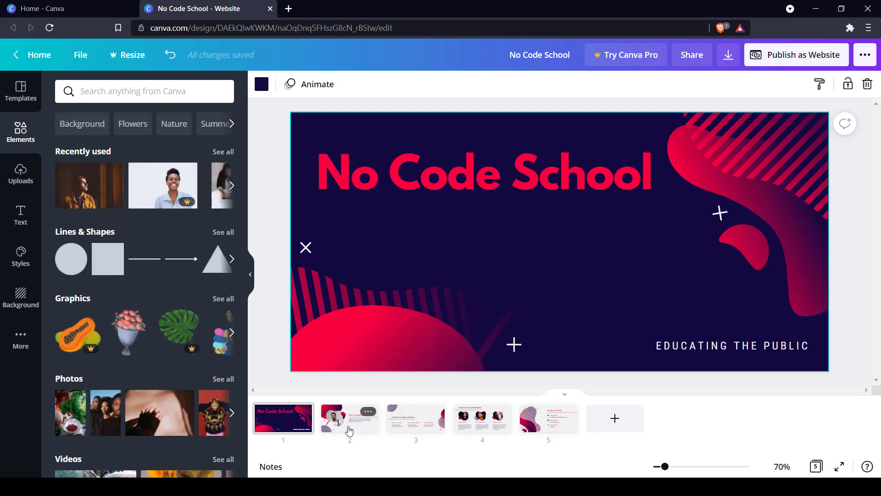
click(350, 418)
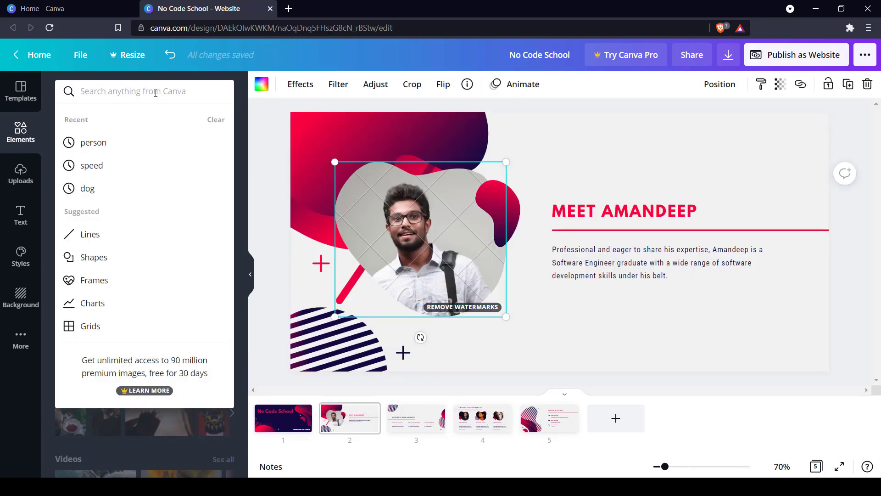
text(person)
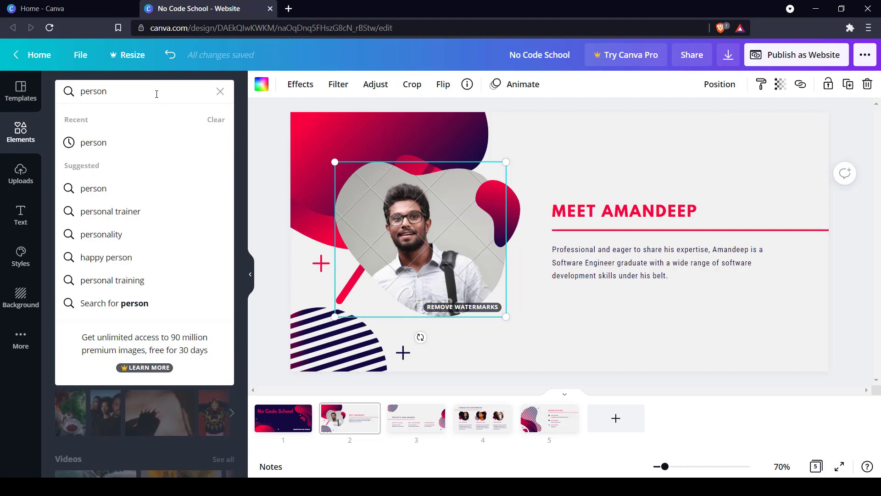
key(Enter)
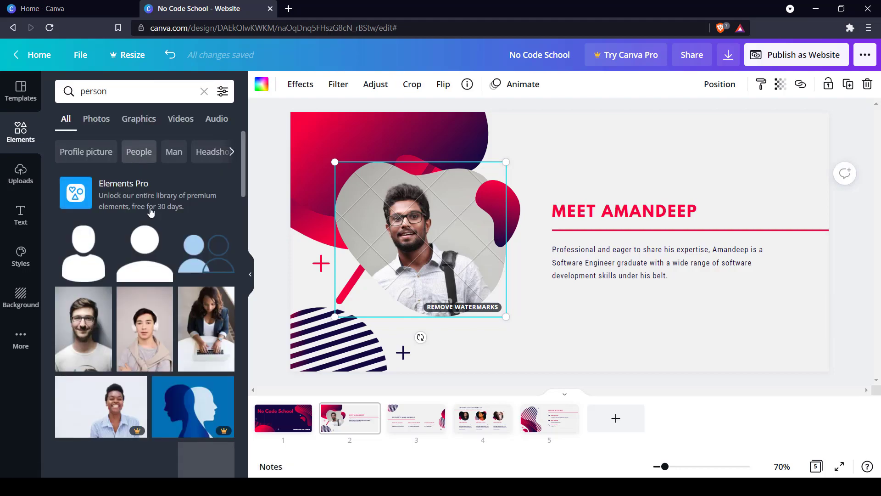
scroll(down, 3)
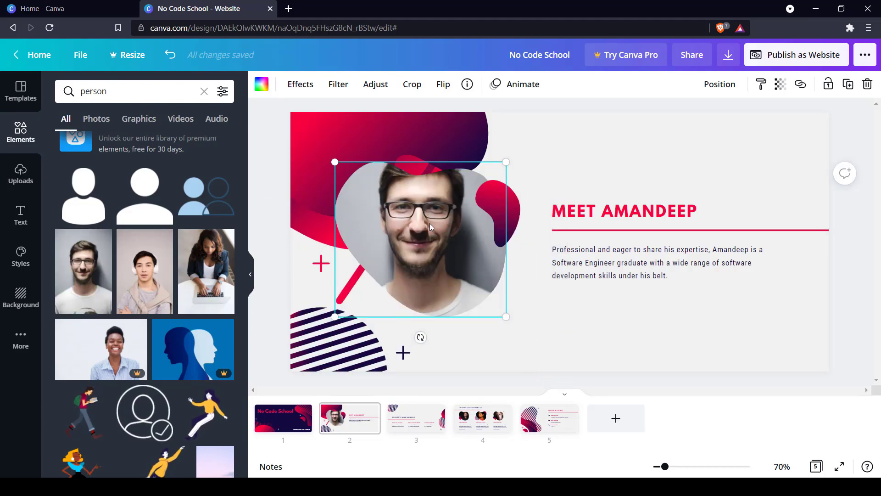
mouse_move(497, 276)
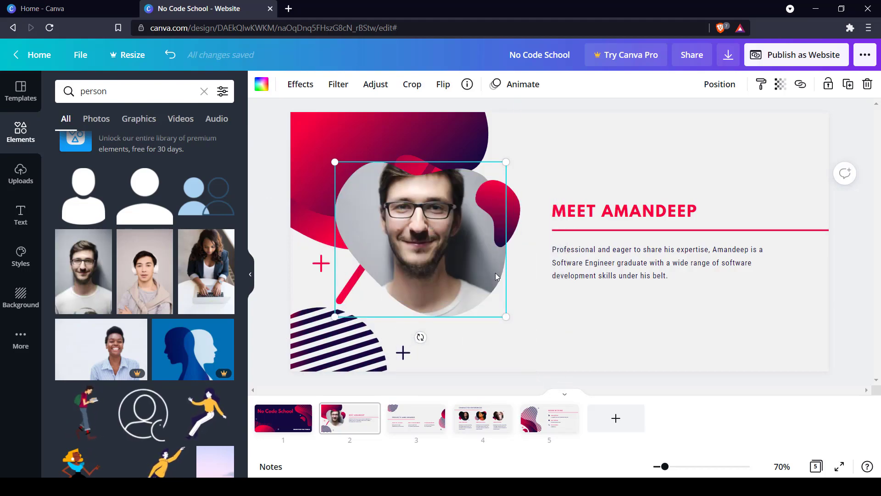
Step: Change the heading to 'MEET BRIAN', view person audio results, then show Uploads
click(624, 211)
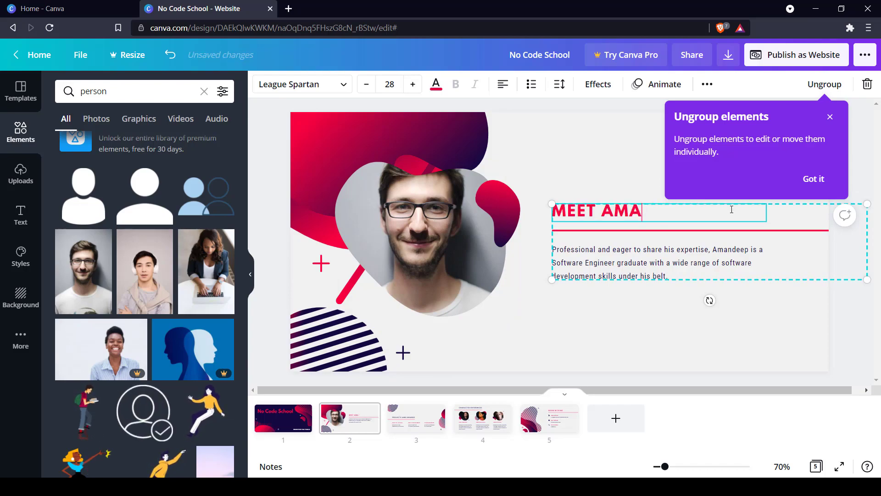
text(BRIAN)
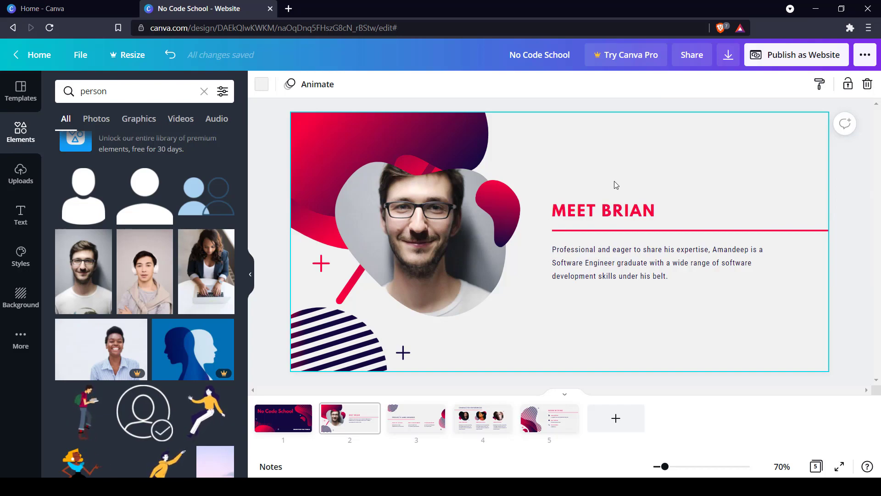
mouse_move(117, 110)
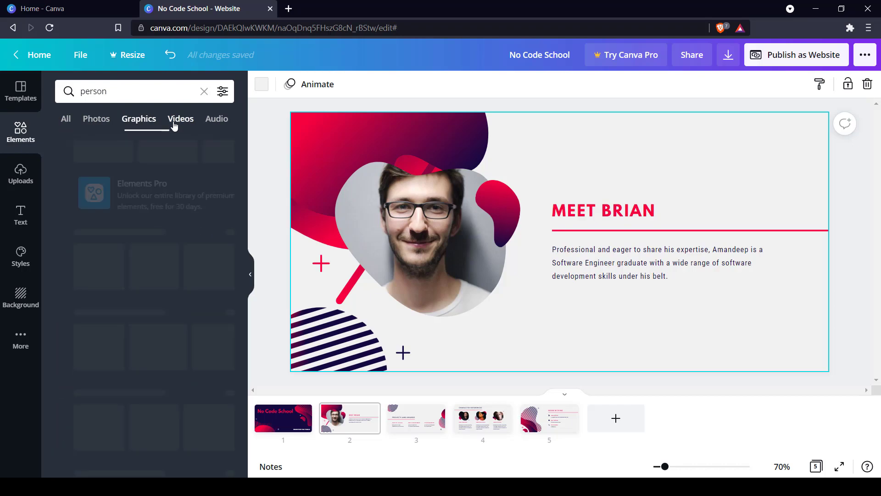
click(216, 118)
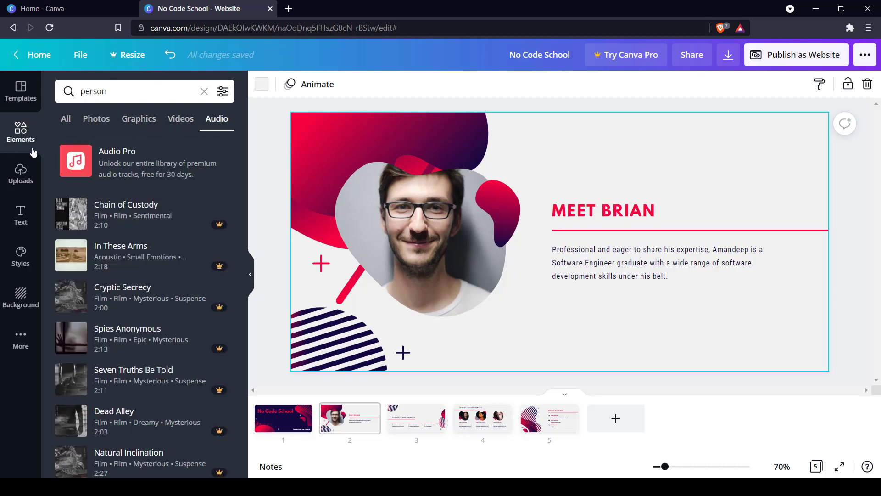
click(21, 172)
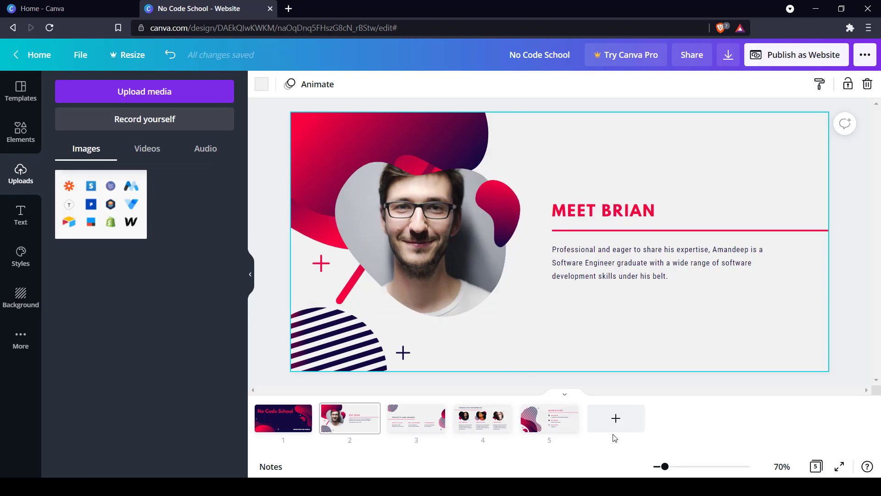
Step: Add a sixth page holding the uploaded app-logo grid, then show text presets
click(615, 418)
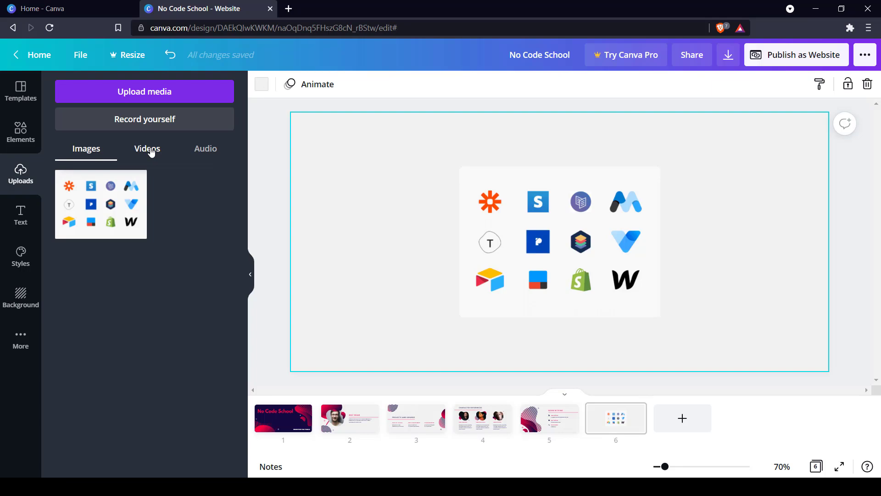
mouse_move(84, 194)
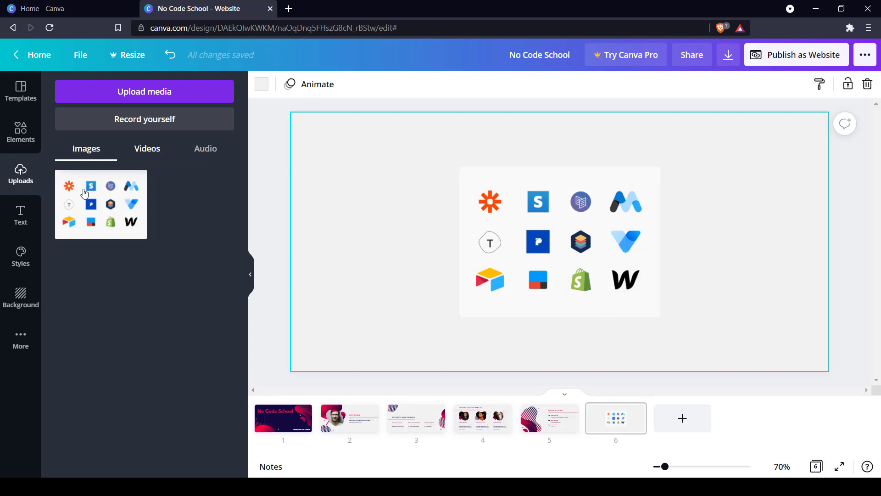
click(20, 215)
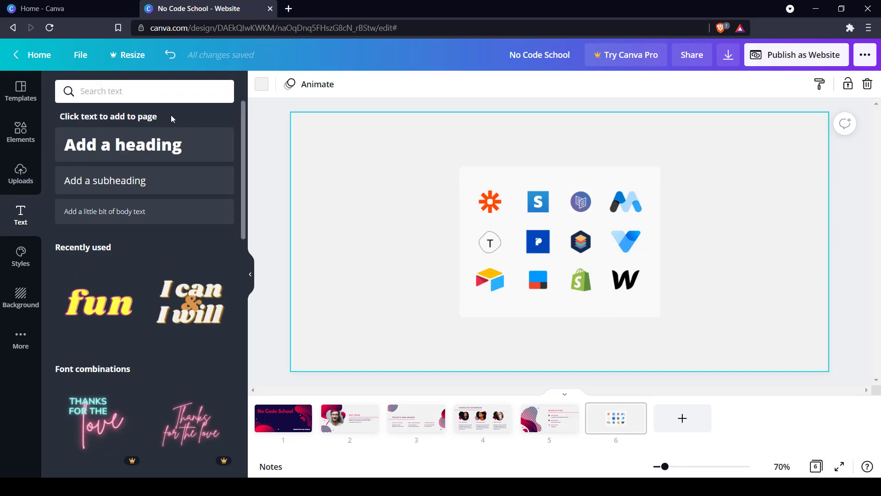
Step: Add the heading 'Speed is of the essence' to page 6
scroll(down, 3)
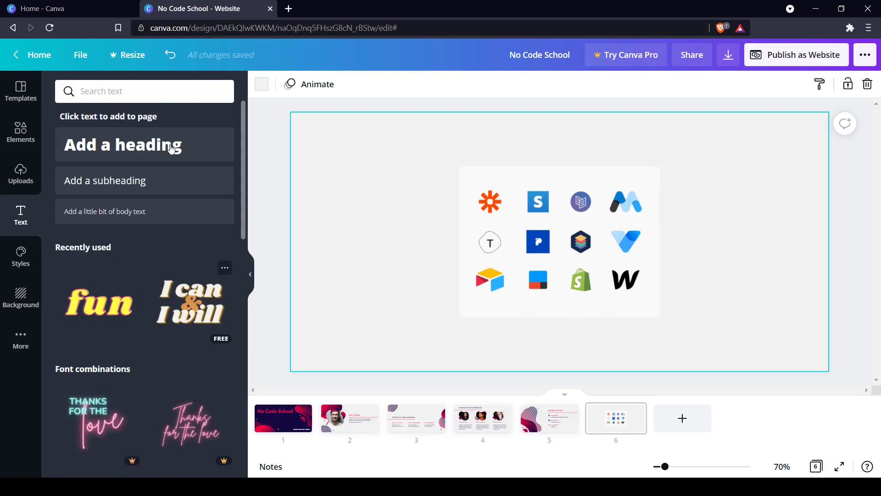
click(122, 145)
text(Speed is of)
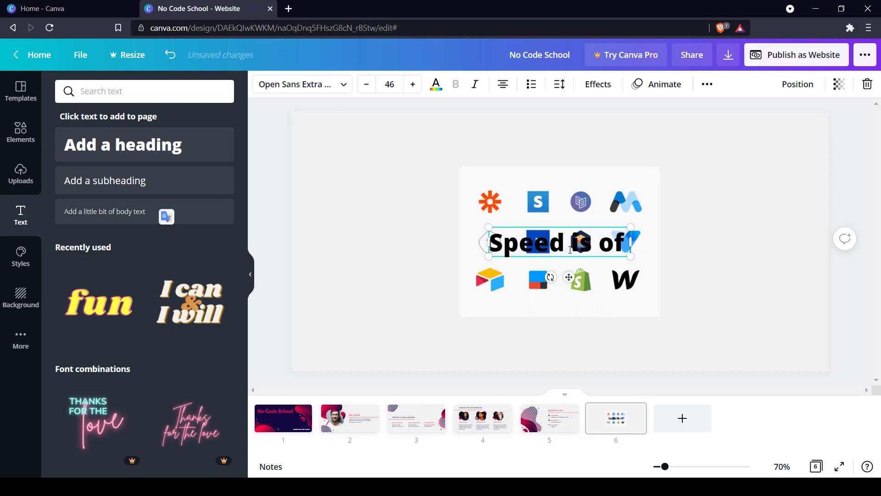
text(the essence)
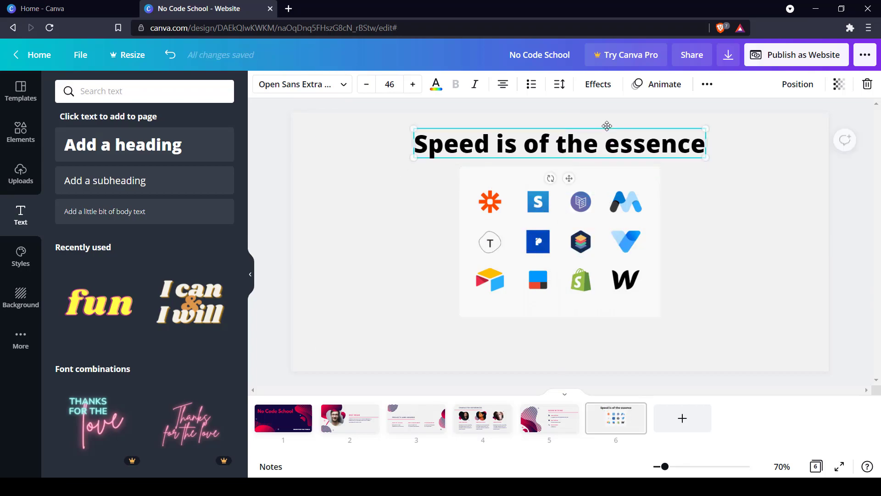
mouse_move(139, 181)
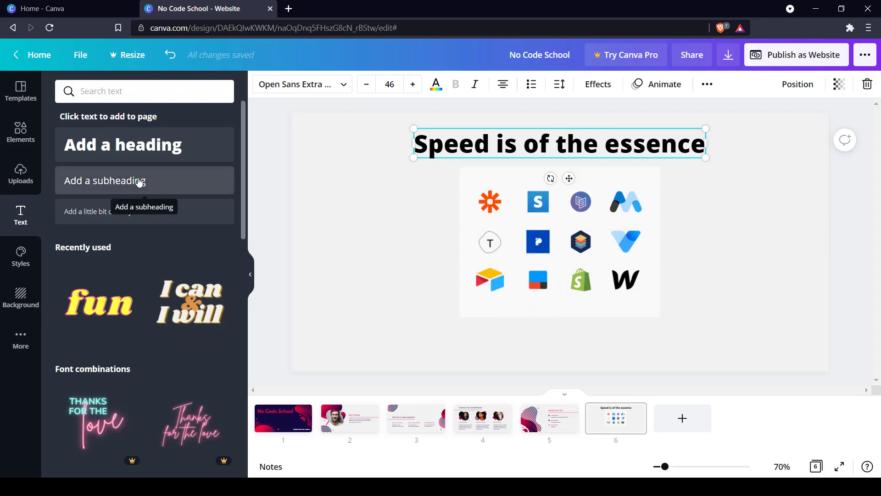
Step: Add the subheading 'that's right' and move it below the logo grid
click(105, 180)
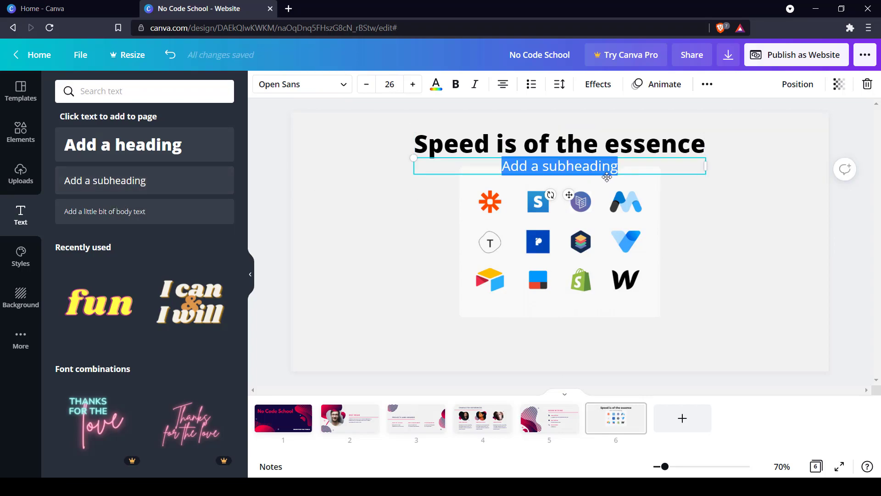
text(that's)
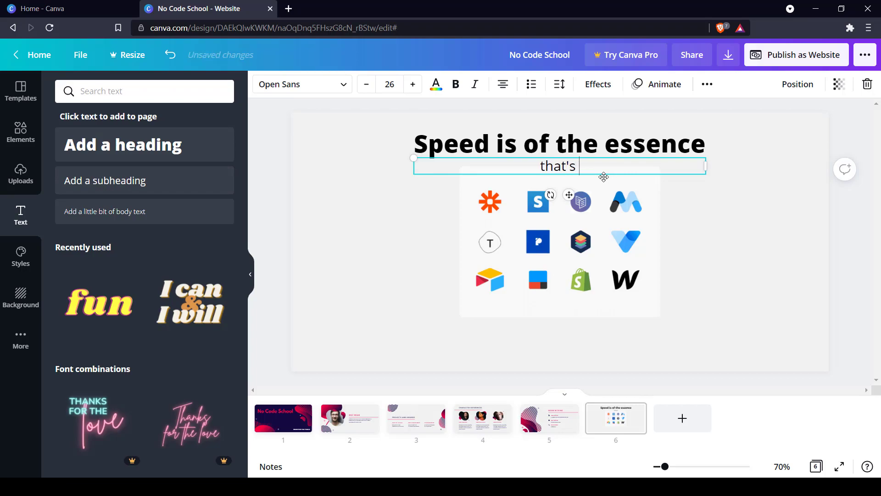
text(right)
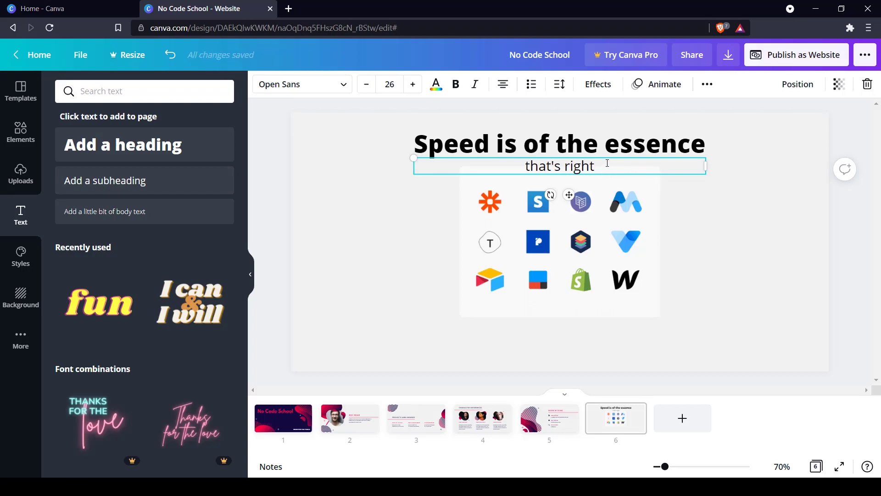
drag(560, 165, 559, 345)
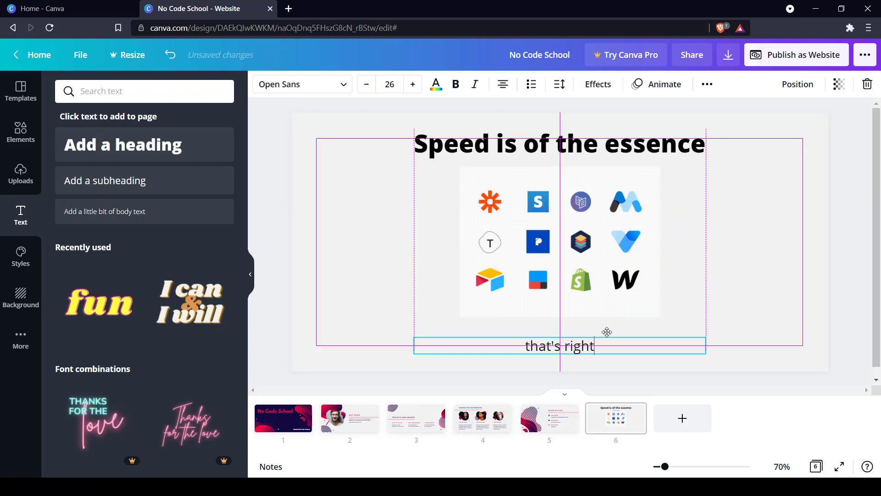
click(431, 255)
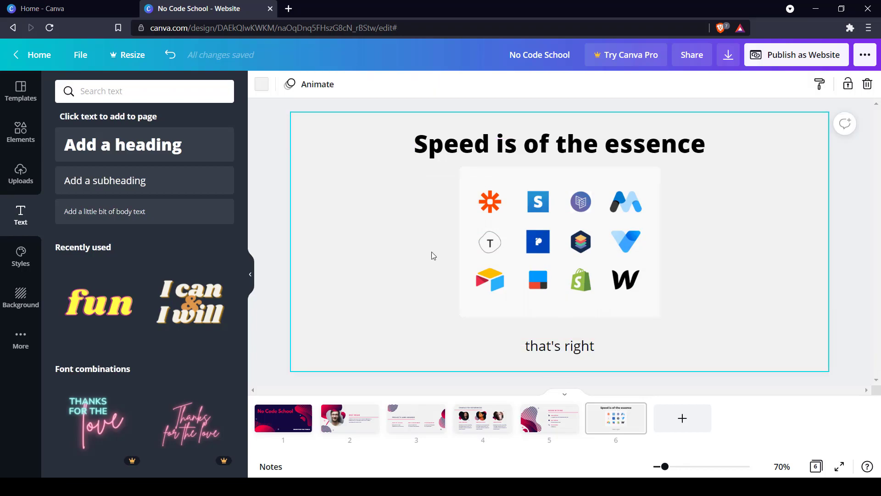
Step: Open the Styles panel with the No Code School cover page selected
click(20, 256)
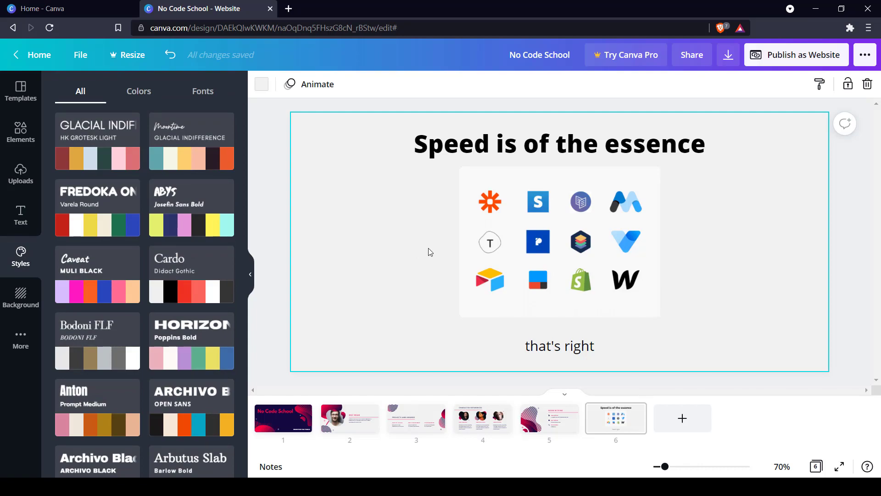
click(283, 417)
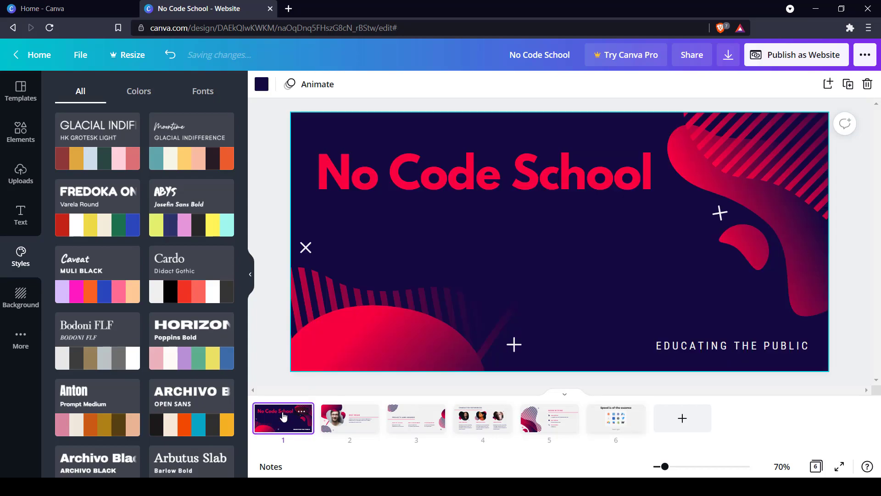
mouse_move(145, 248)
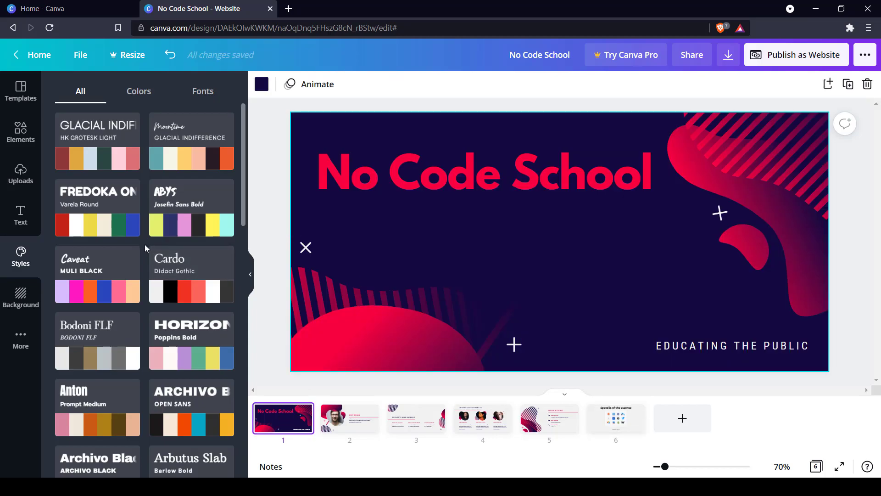
scroll(down, 3)
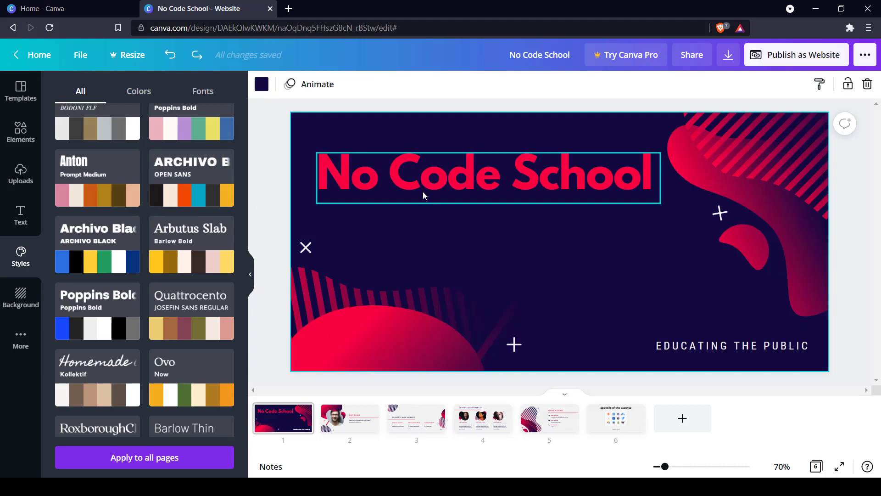
Step: Preview the Retro Summer palette, a shuffle and font pairings on the cover page
click(138, 91)
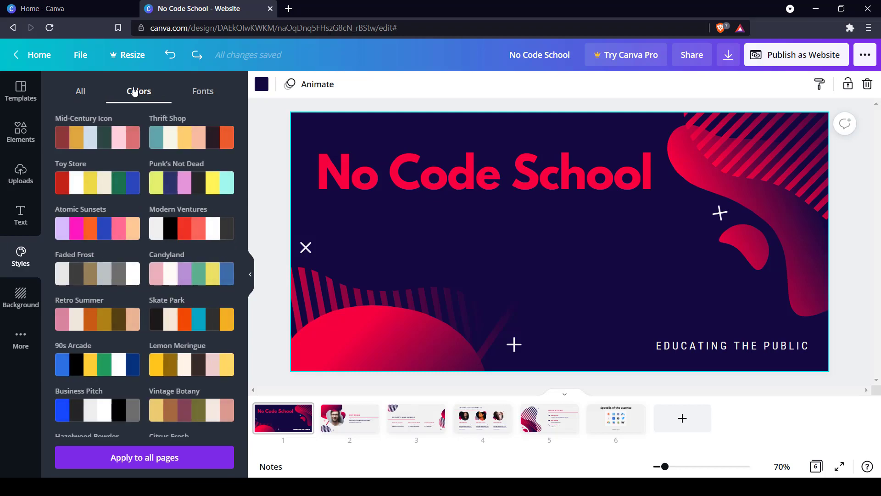
click(97, 318)
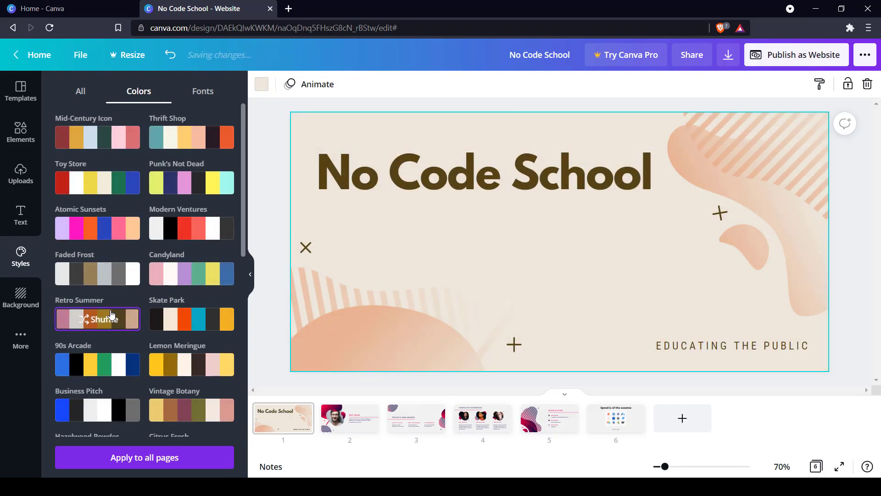
click(97, 319)
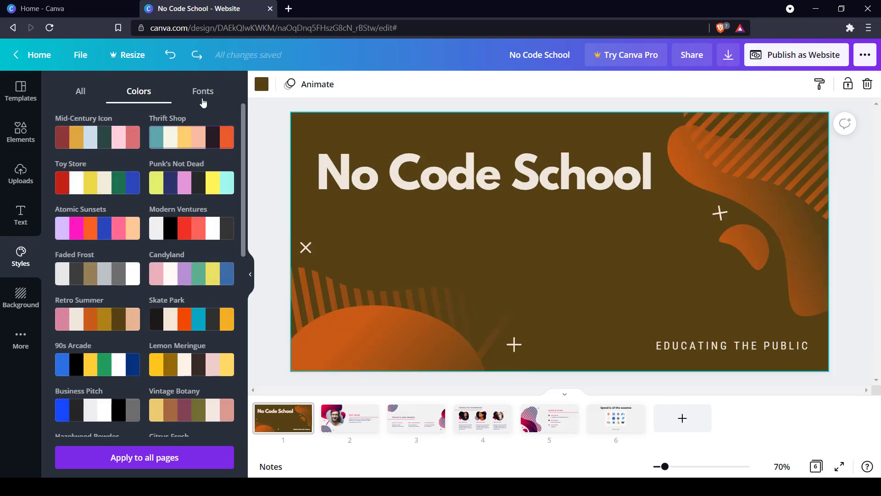
click(203, 91)
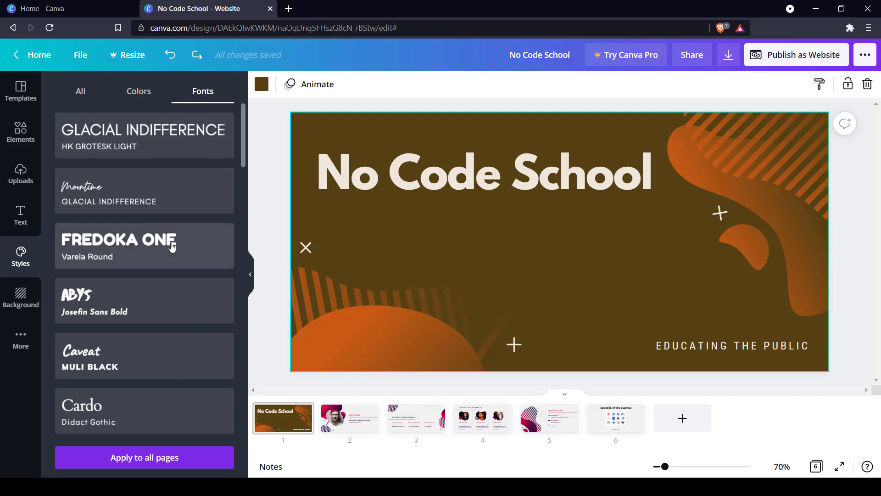
click(143, 245)
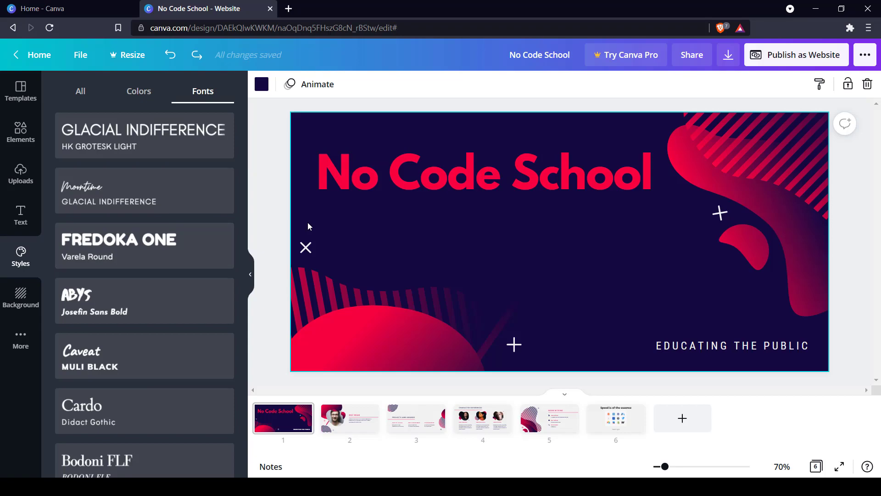
click(20, 297)
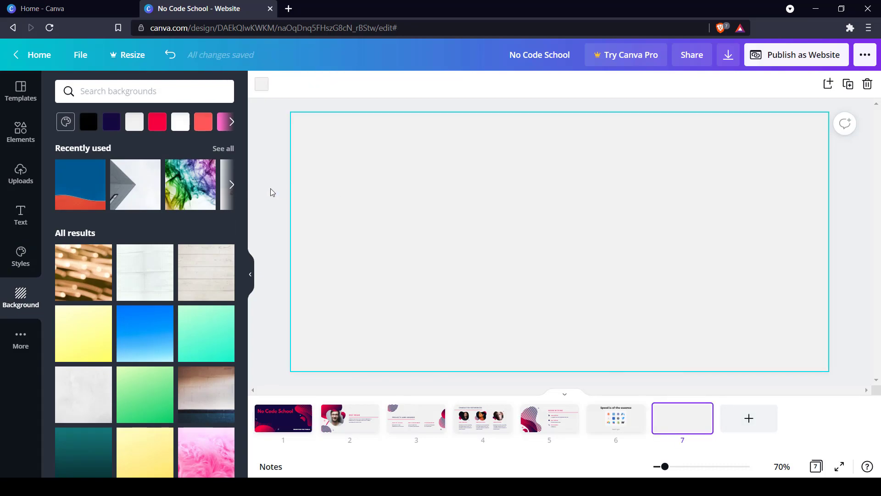
Step: Try a turquoise background, then apply the mint gradient background to page 7
click(230, 121)
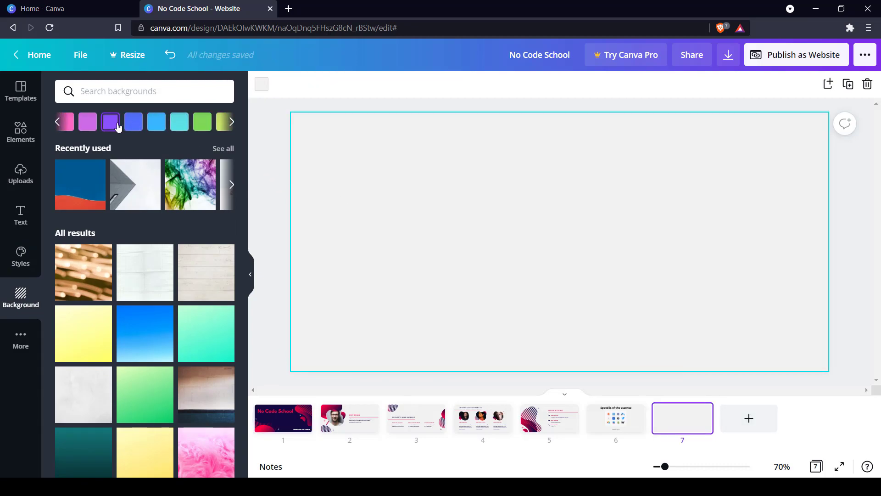
click(178, 121)
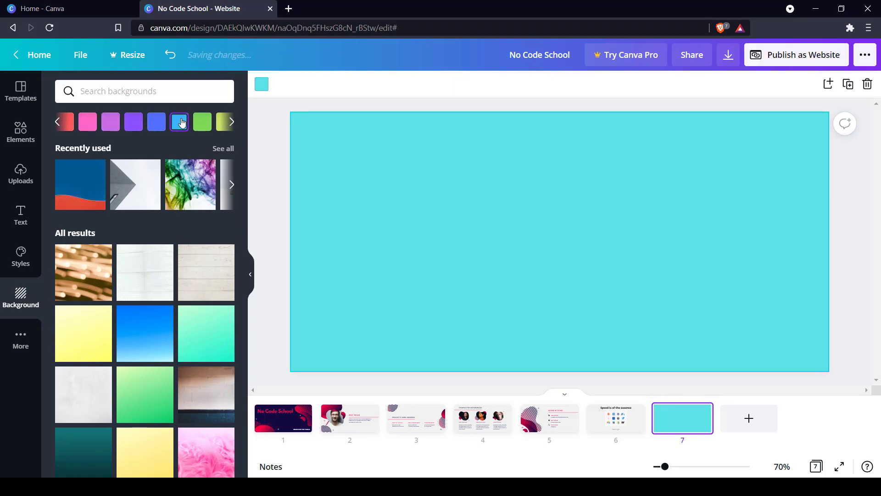
scroll(down, 3)
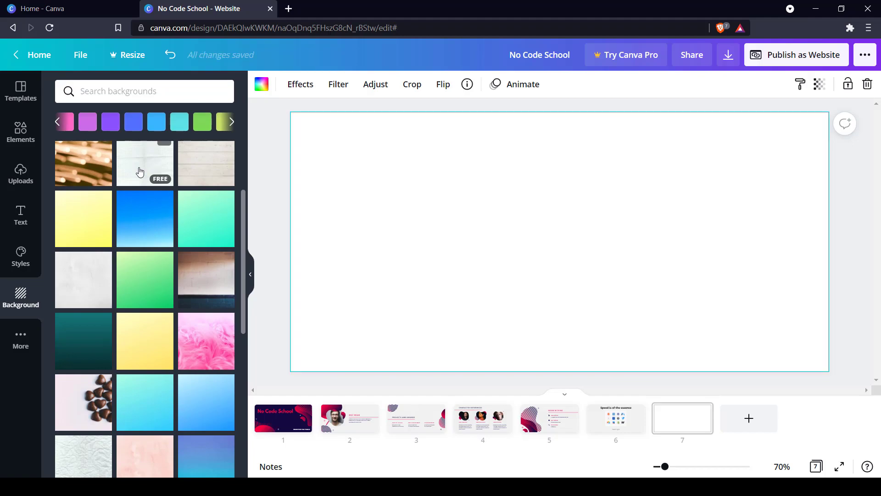
mouse_move(204, 172)
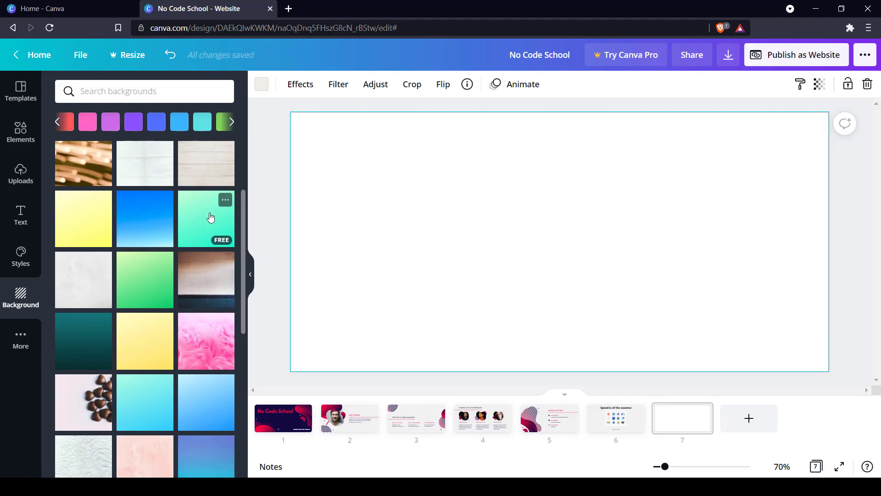
click(205, 219)
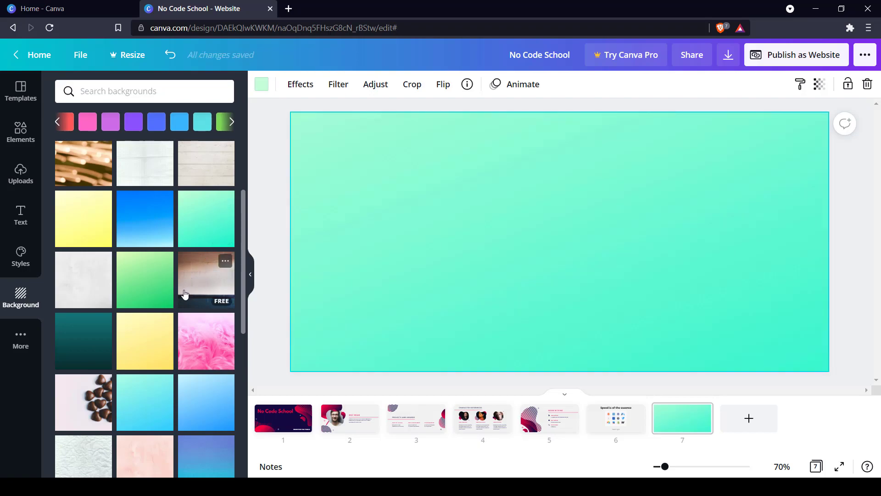
mouse_move(177, 258)
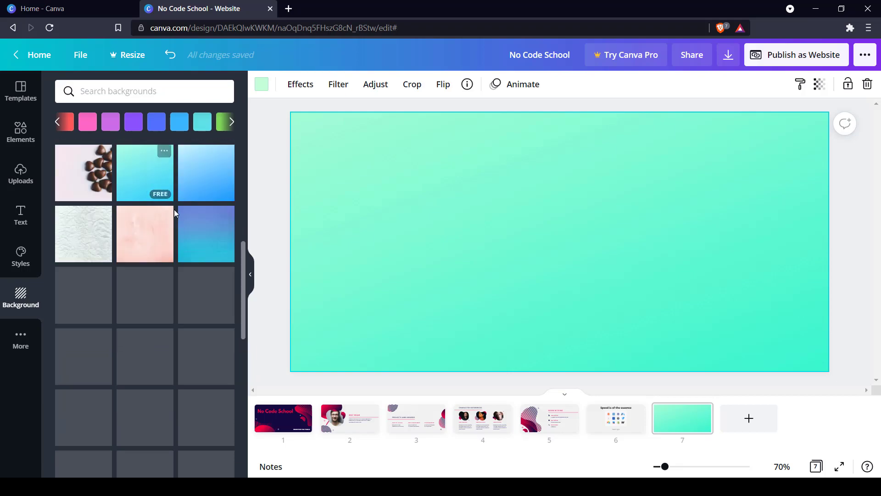
scroll(down, 3)
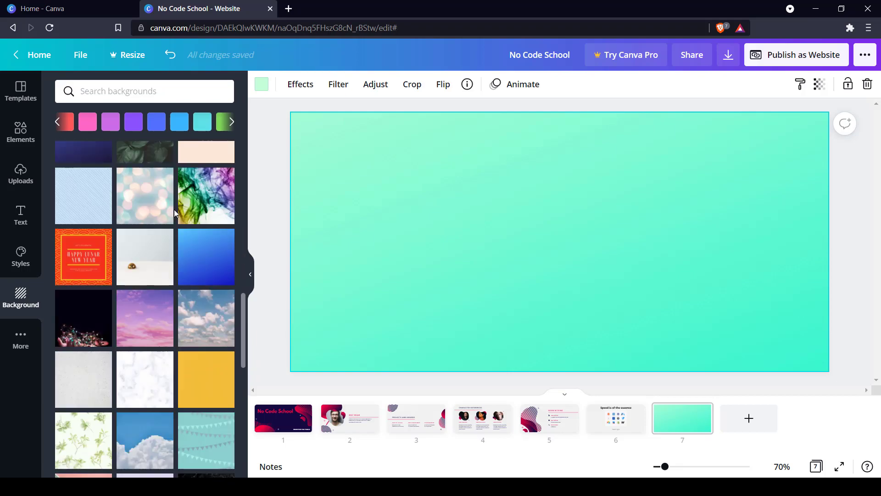
click(20, 339)
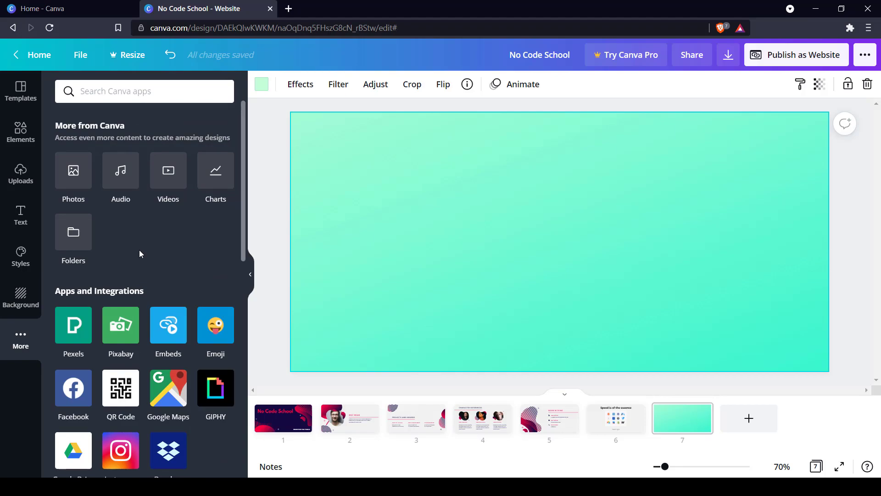
mouse_move(216, 180)
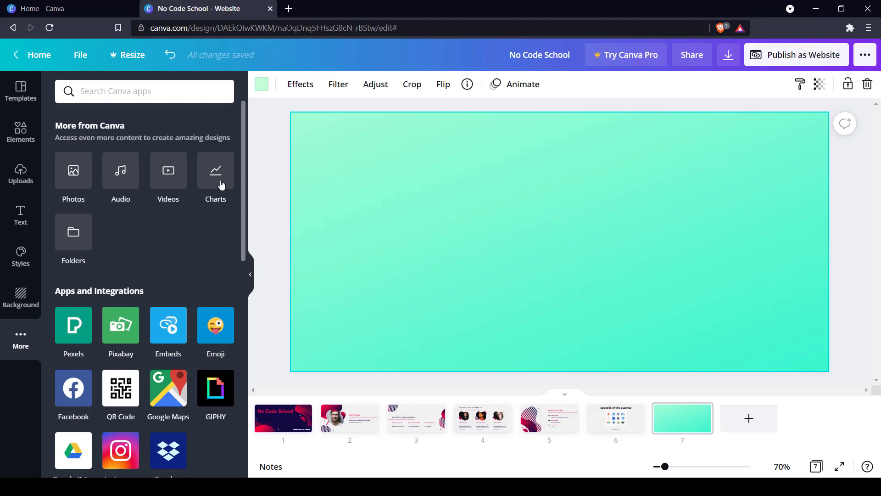
Step: Place a Progress ring chart from Charts on page 7
click(215, 177)
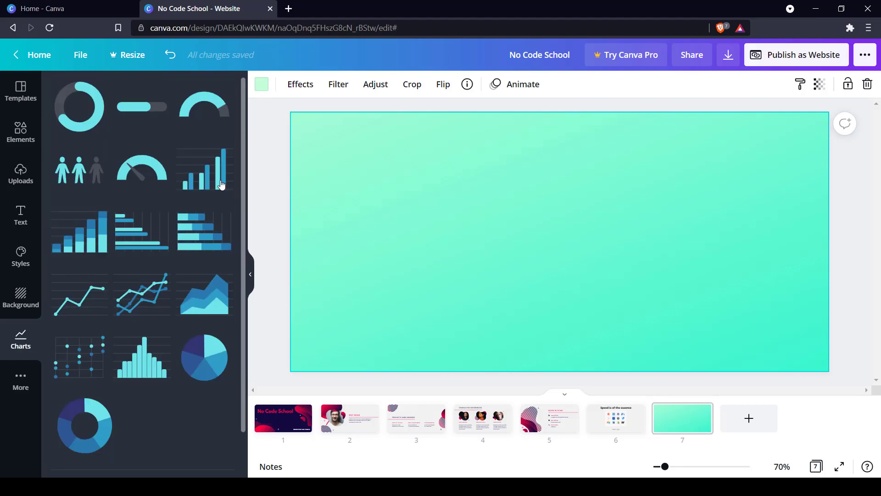
mouse_move(145, 191)
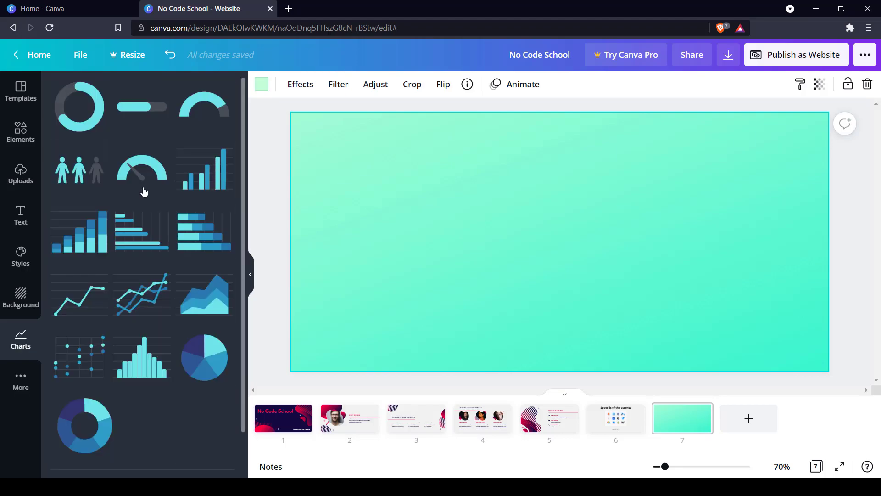
mouse_move(84, 115)
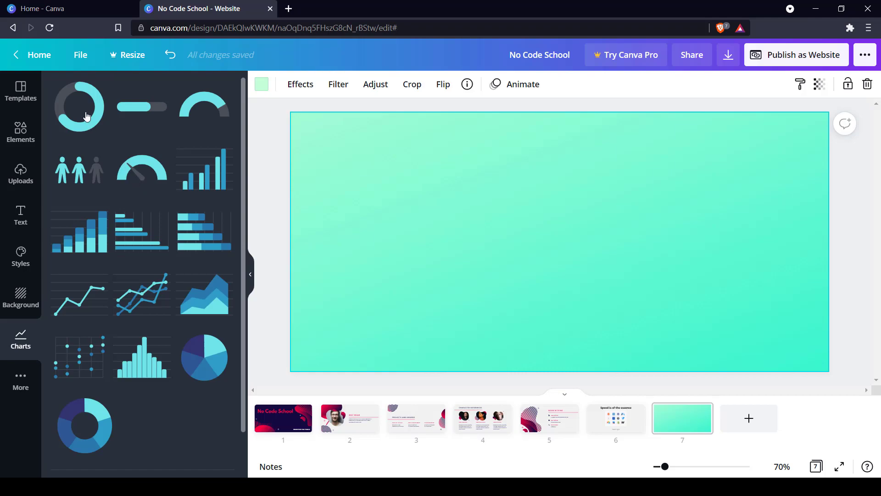
click(80, 106)
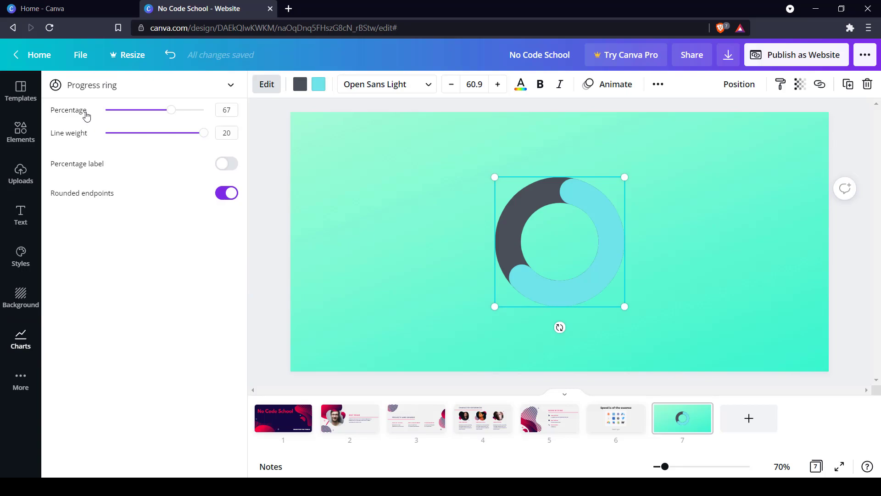
Step: Set the progress ring to 49%, line weight about 16, with the percentage label shown
drag(171, 110, 158, 110)
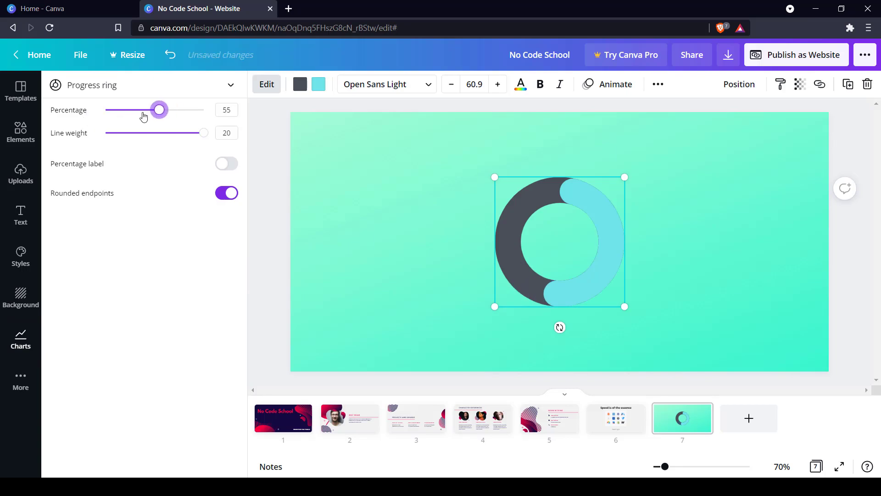
drag(158, 109, 153, 109)
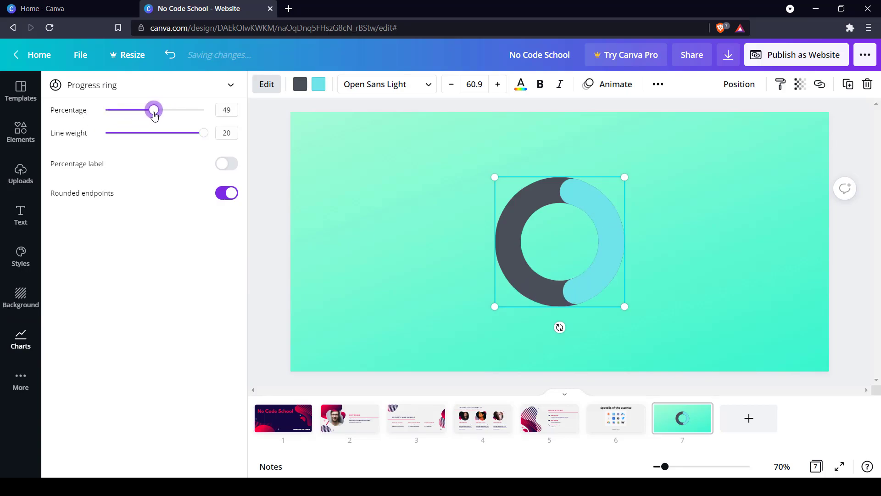
drag(204, 133, 152, 133)
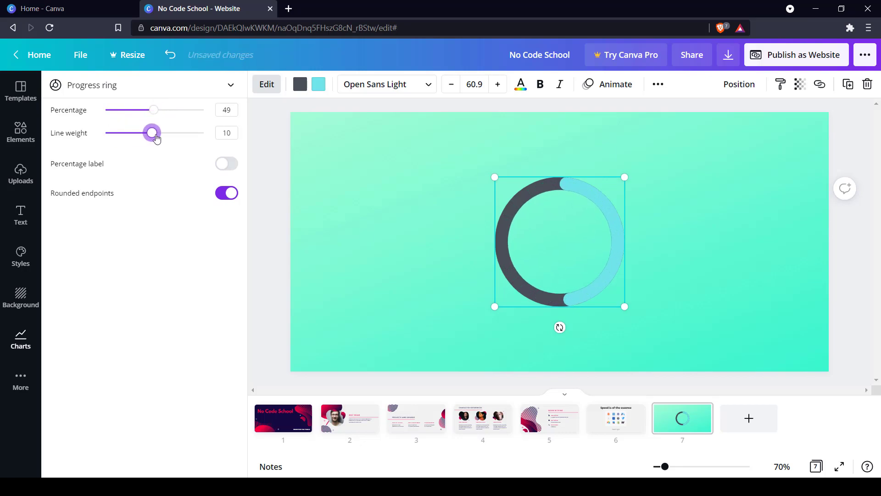
drag(152, 132, 162, 133)
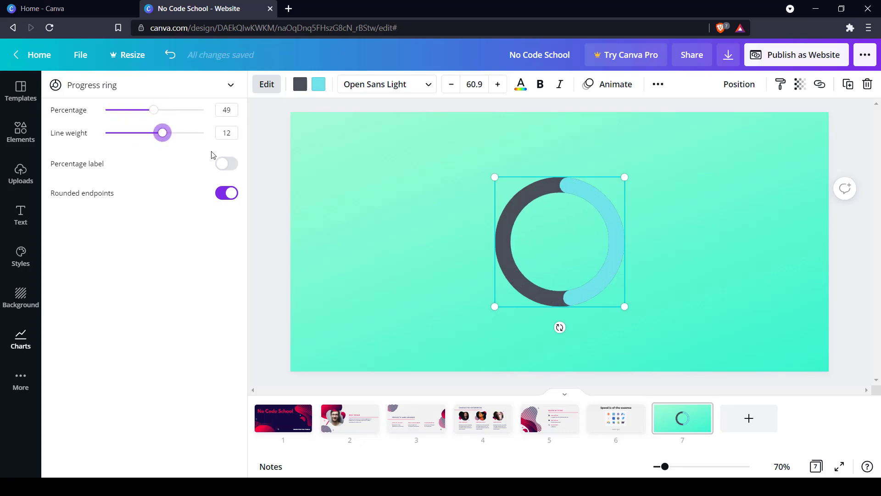
click(226, 164)
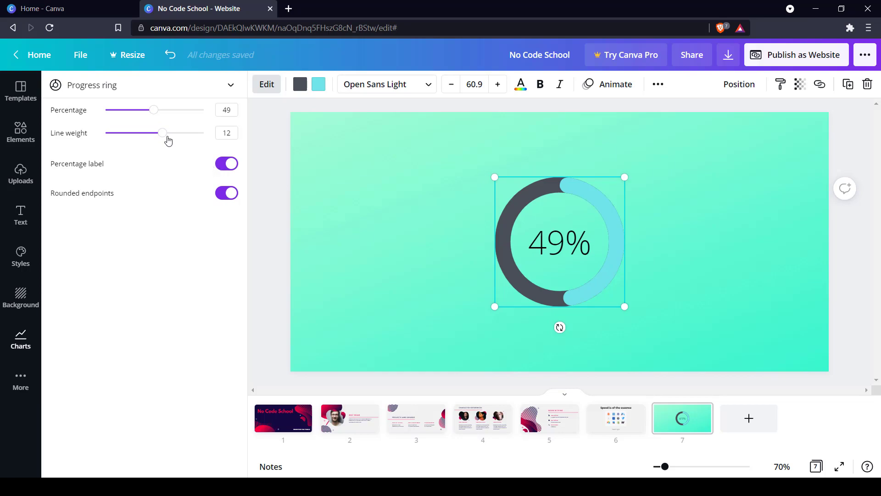
drag(163, 133, 178, 133)
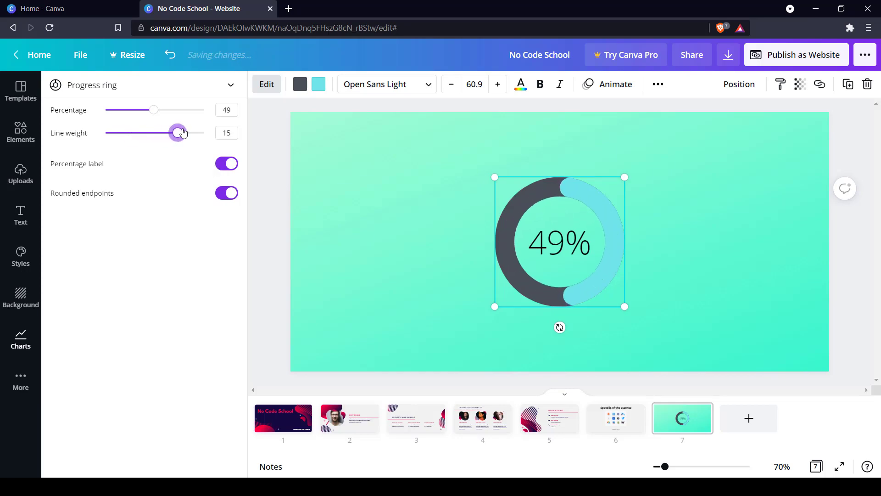
Step: Keep rounded endpoints and colour the ring's progress portion red
click(227, 192)
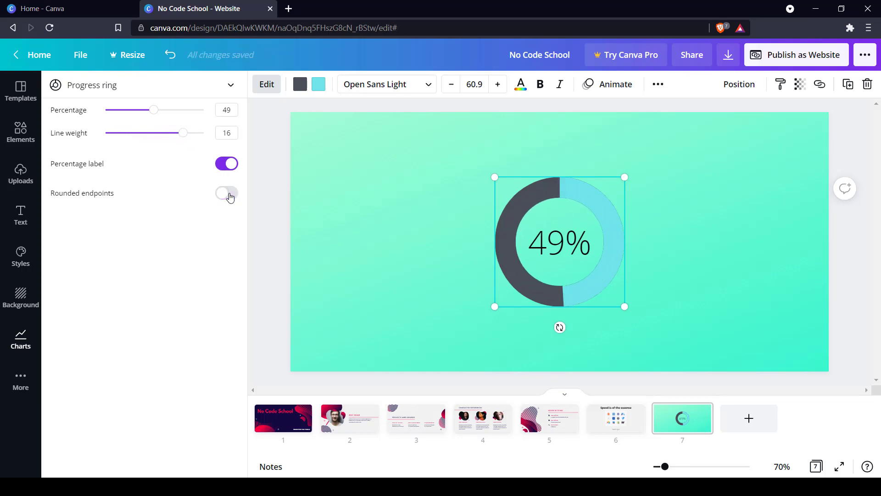
click(226, 193)
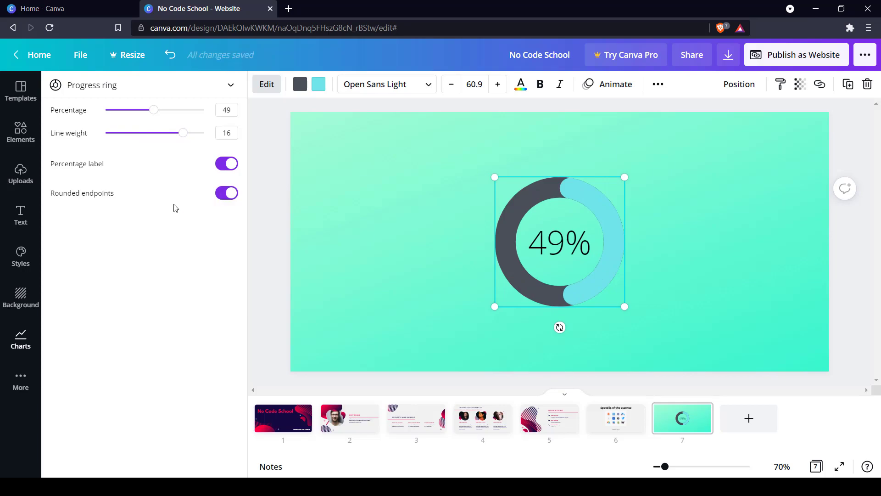
mouse_move(201, 98)
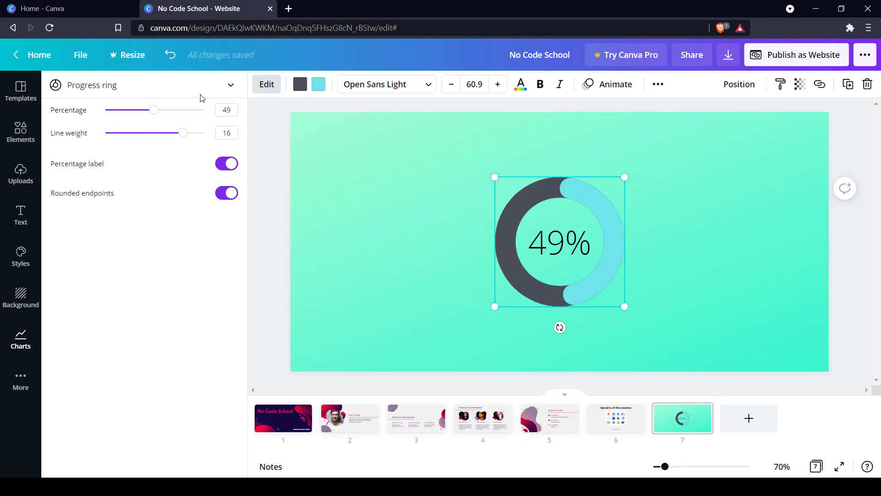
click(319, 84)
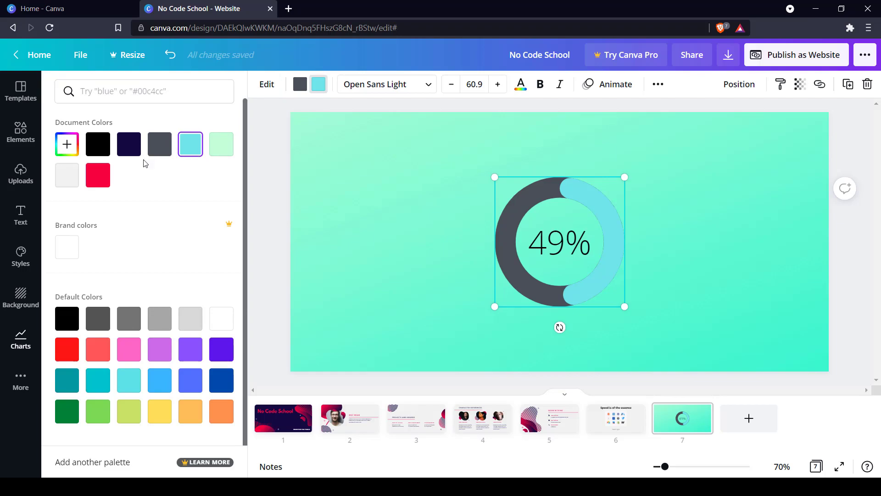
click(98, 175)
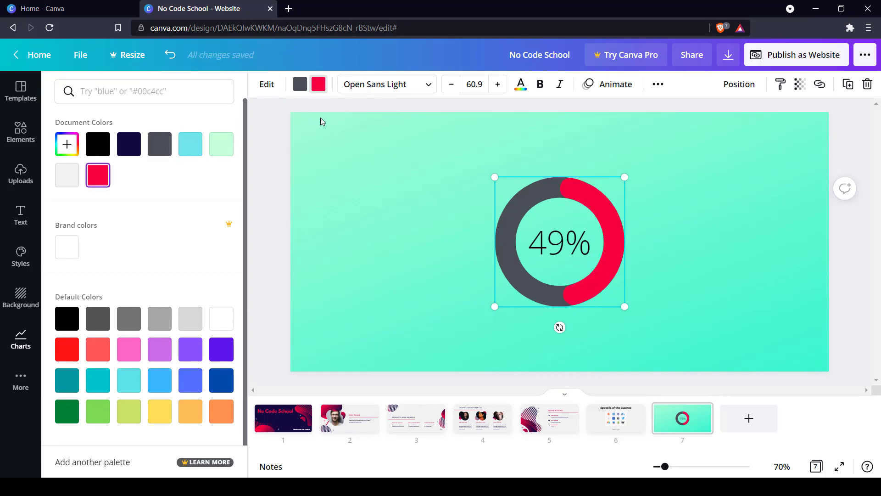
click(385, 85)
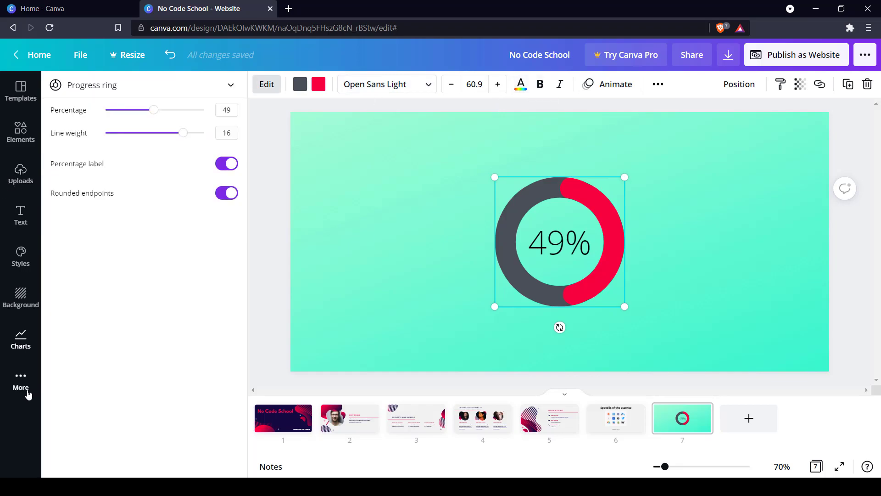
Step: Add the black-and-white Pexels photo of a man with outstretched hands, shrunk into the upper left
click(21, 382)
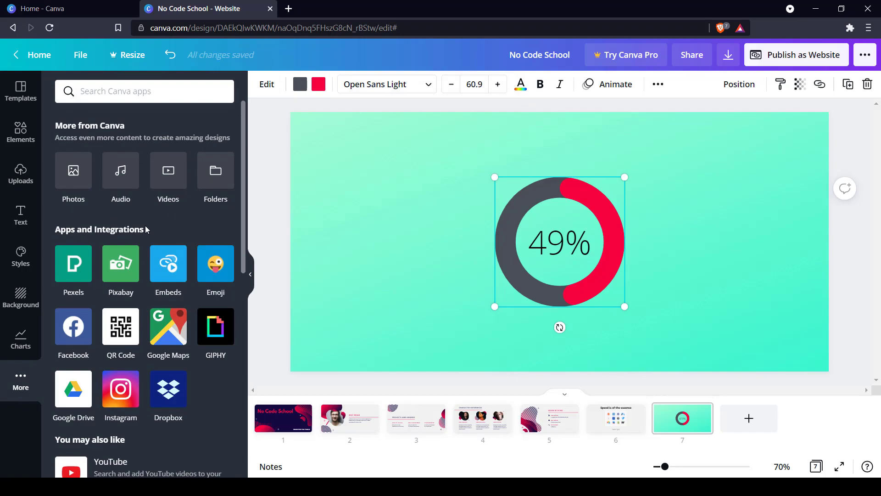
scroll(down, 3)
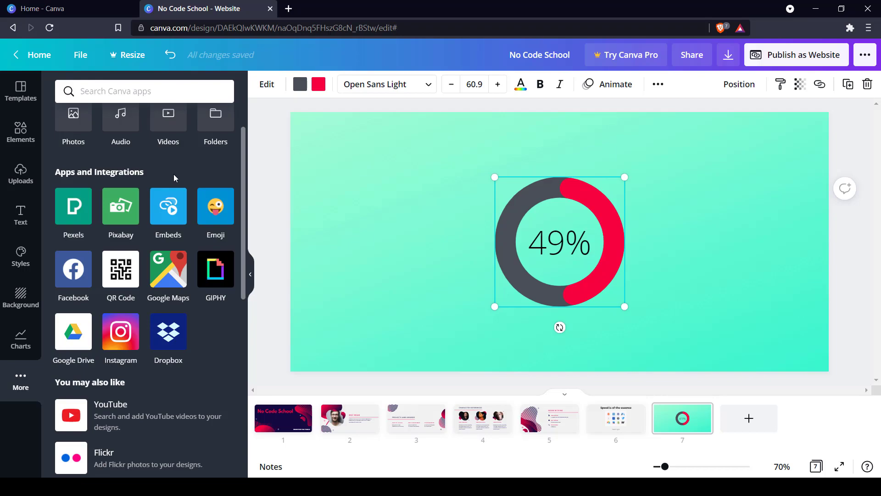
click(73, 212)
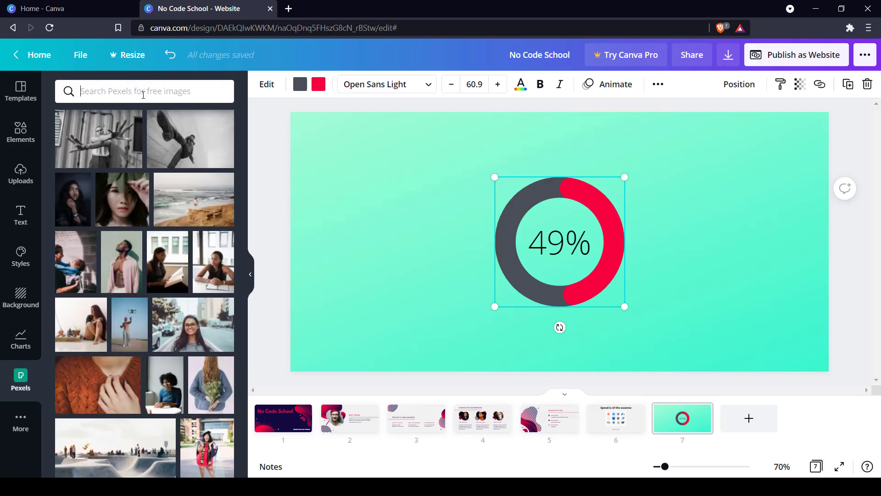
click(398, 239)
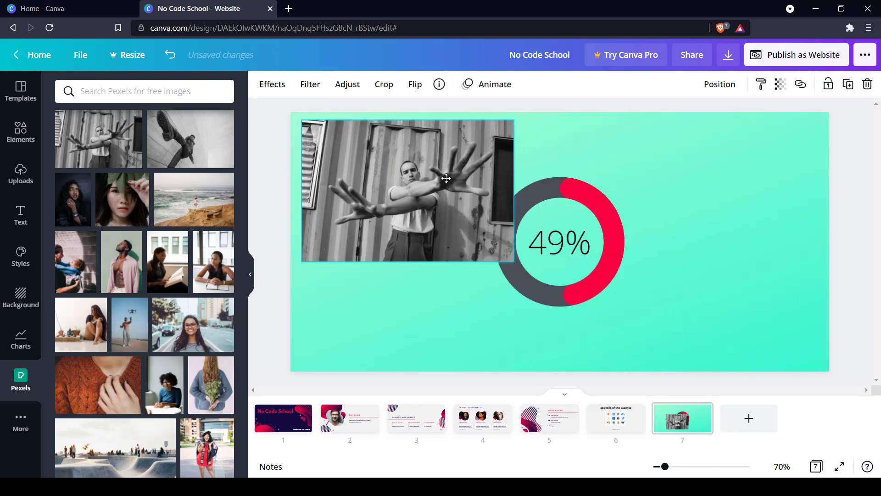
drag(513, 261, 420, 211)
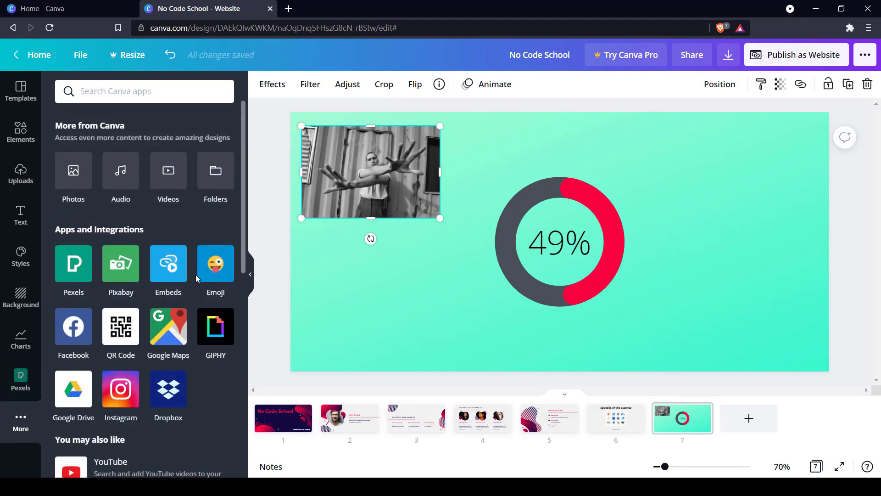
mouse_move(169, 327)
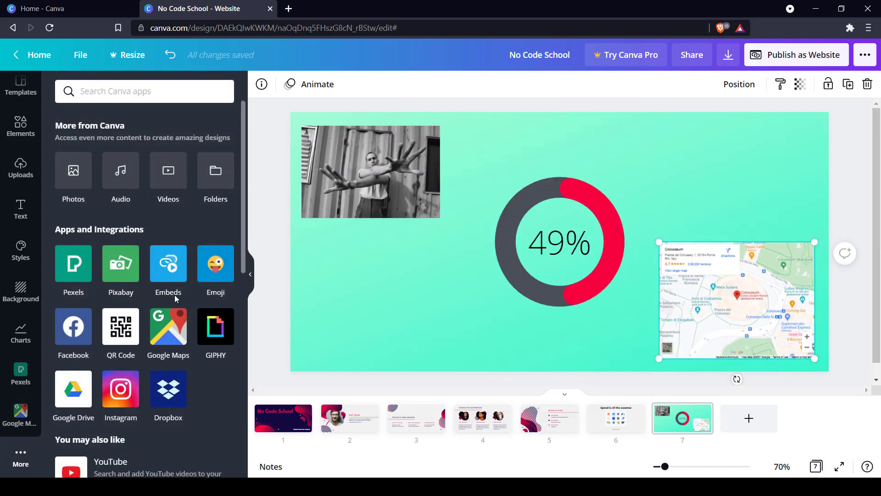
scroll(down, 3)
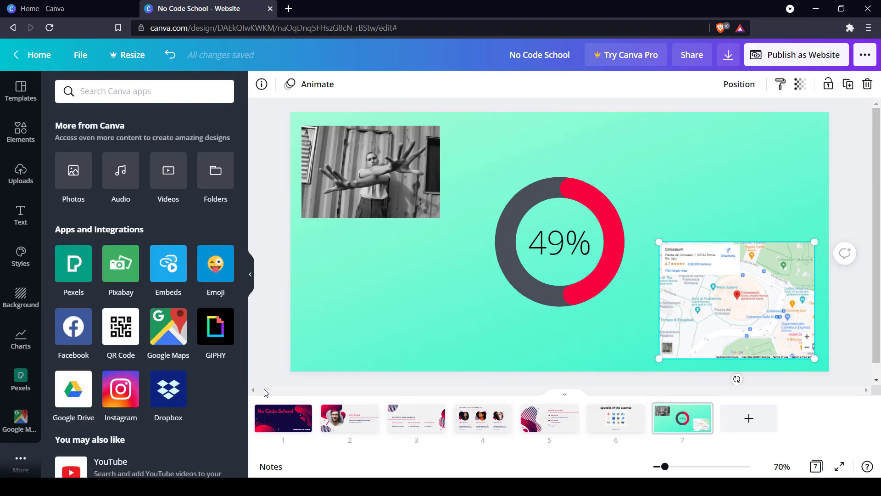
Step: Select the No Code School heading on slide 1 and preview text animations like Block
click(283, 418)
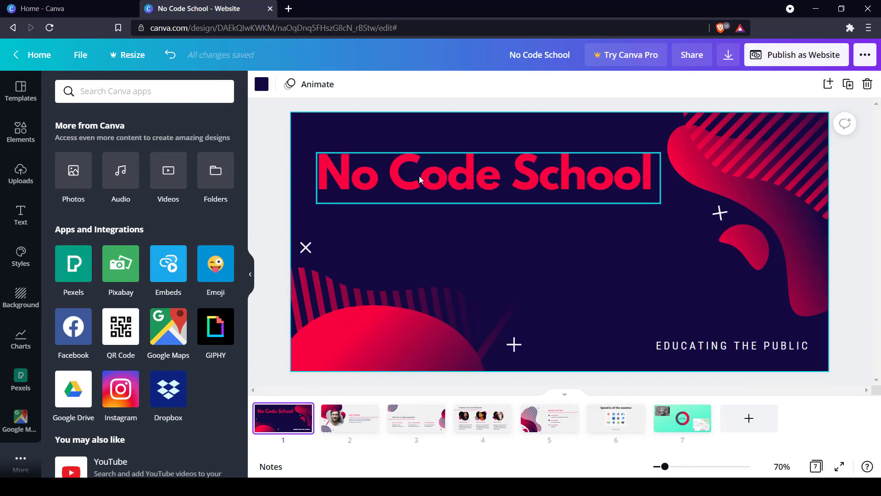
click(488, 178)
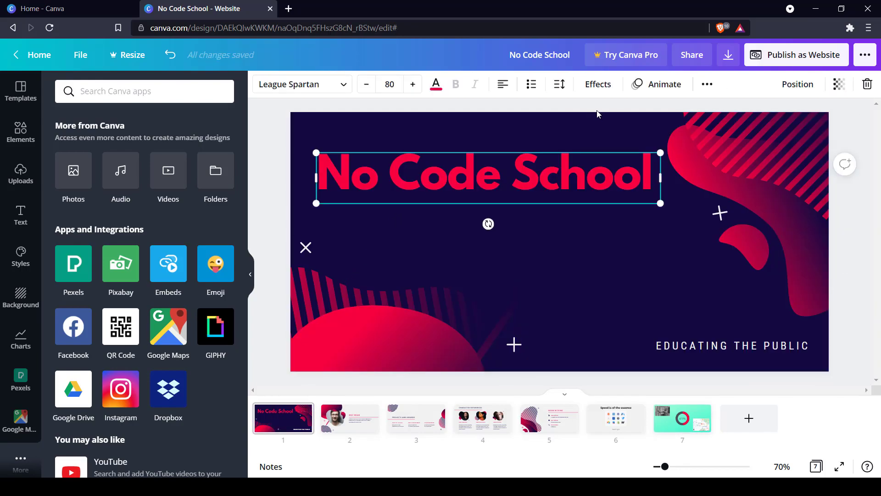
click(663, 83)
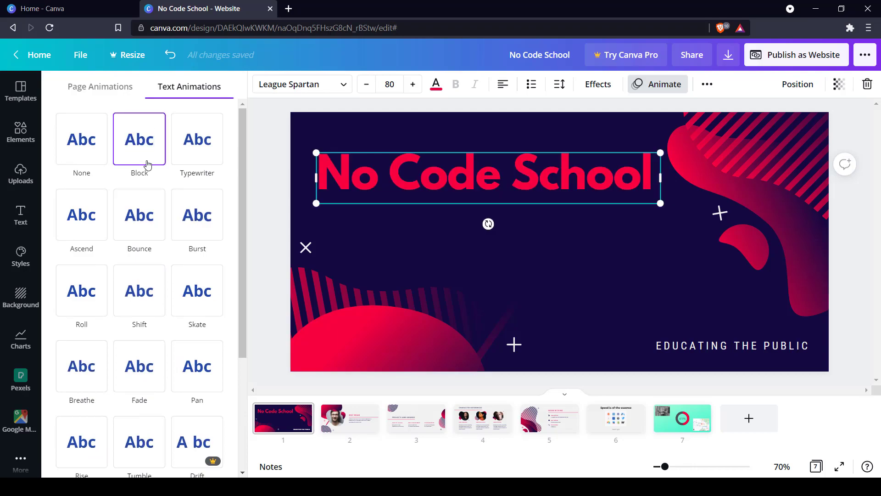
click(138, 214)
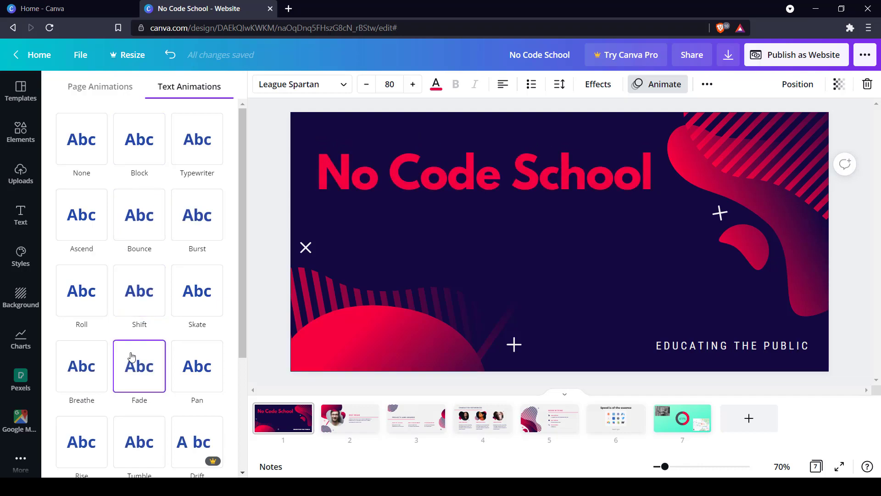
click(139, 138)
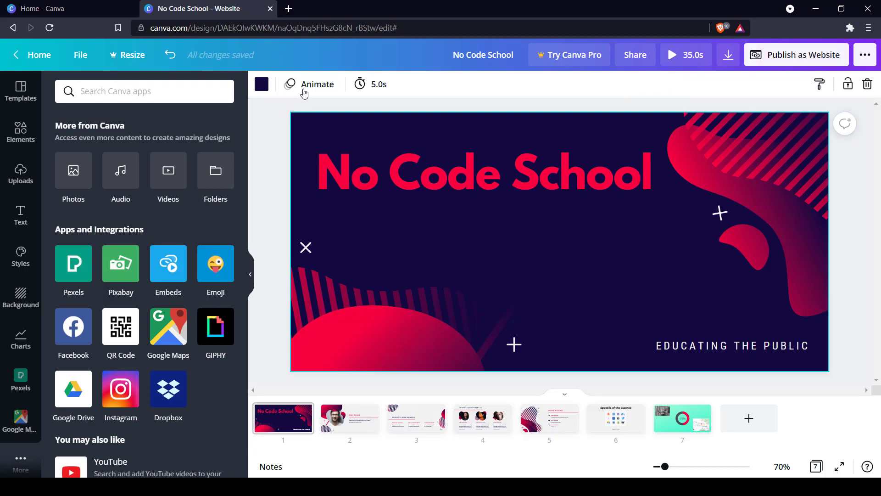
Step: Apply the Block page animation to the title slide
click(310, 84)
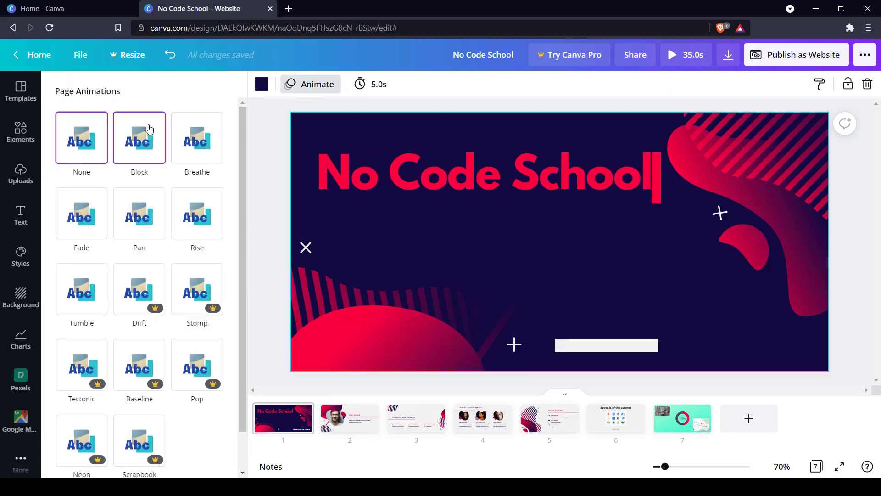
click(197, 138)
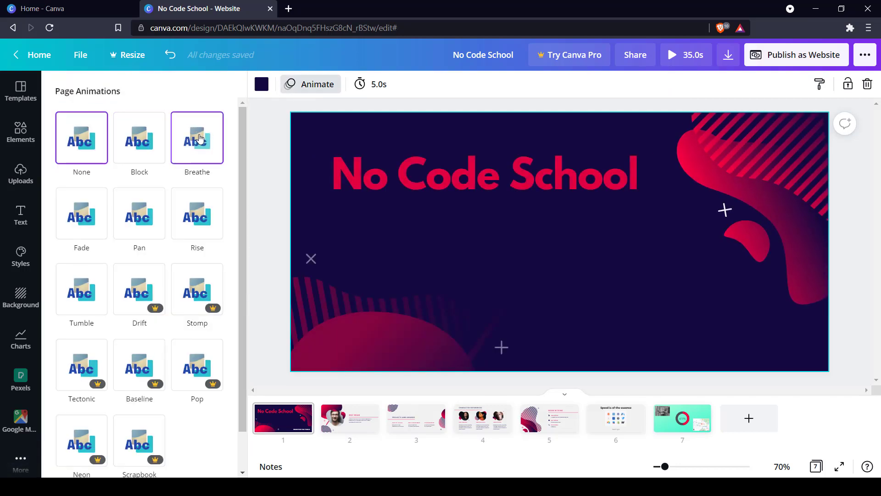
click(139, 138)
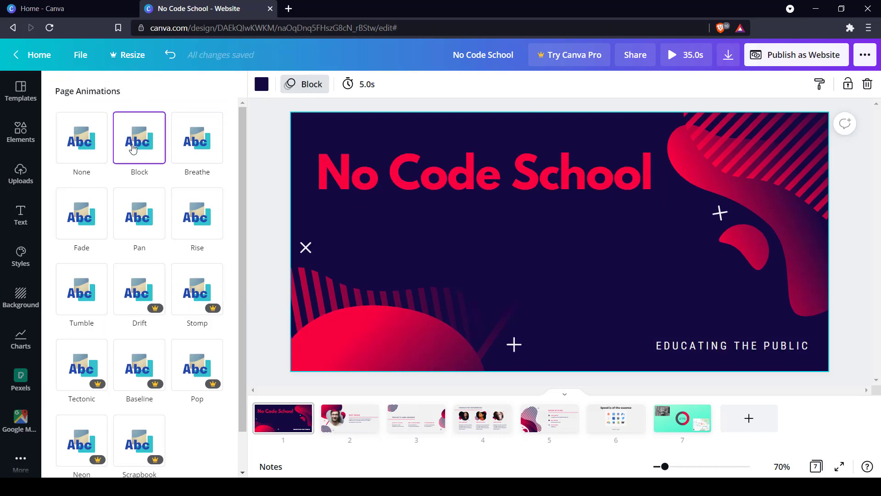
mouse_move(250, 165)
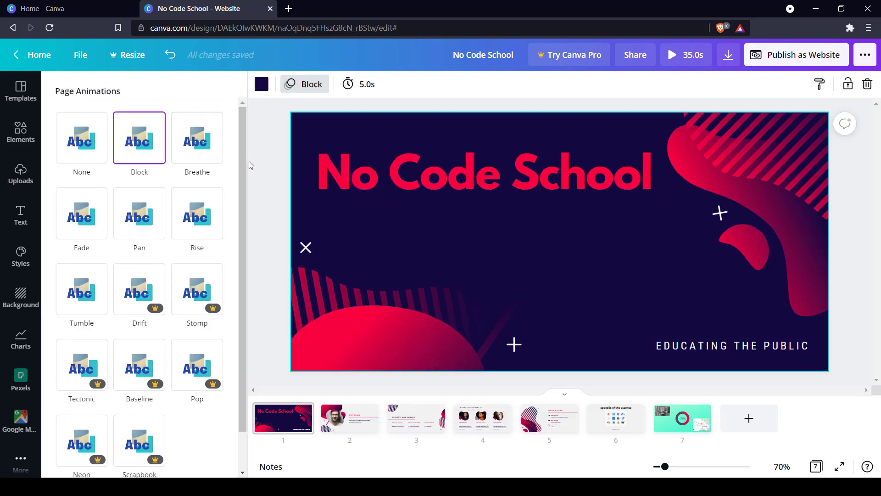
Step: Set the title slide's duration to 5.5 seconds
click(358, 83)
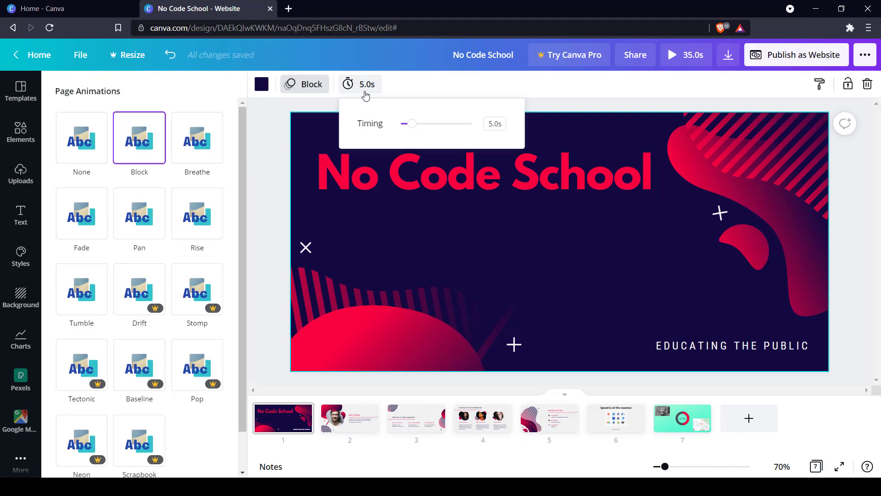
drag(409, 123, 448, 123)
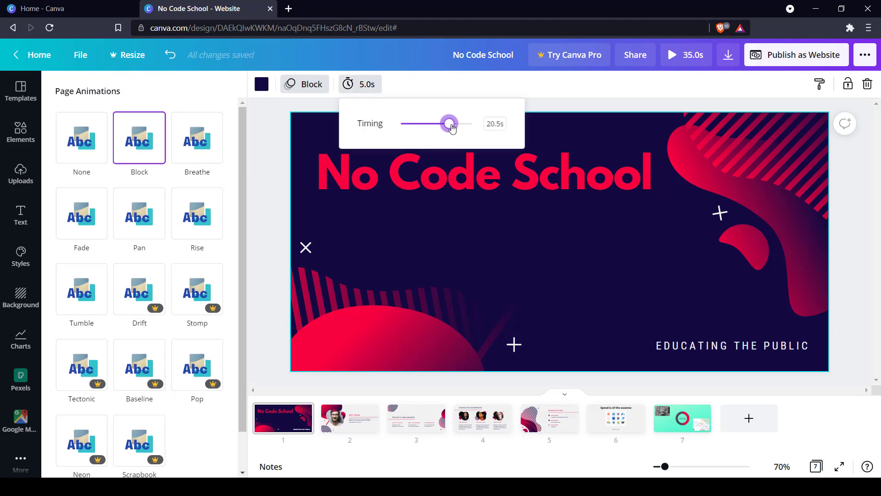
drag(449, 123, 412, 123)
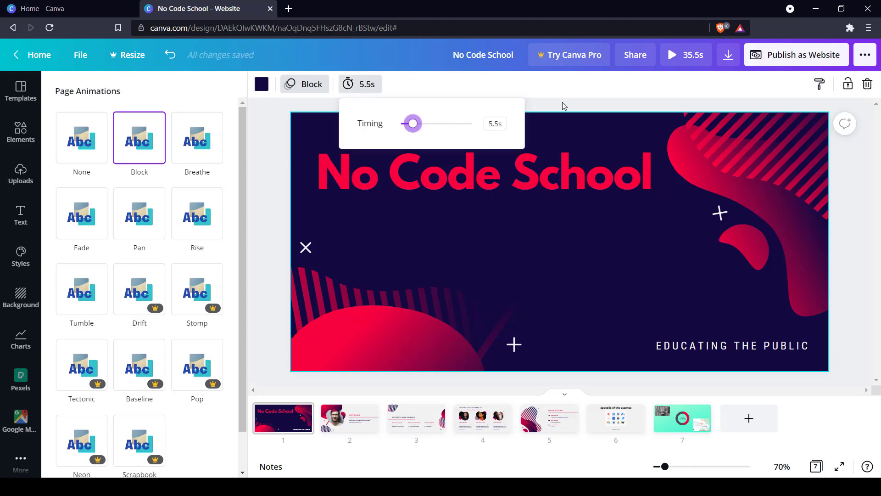
click(330, 125)
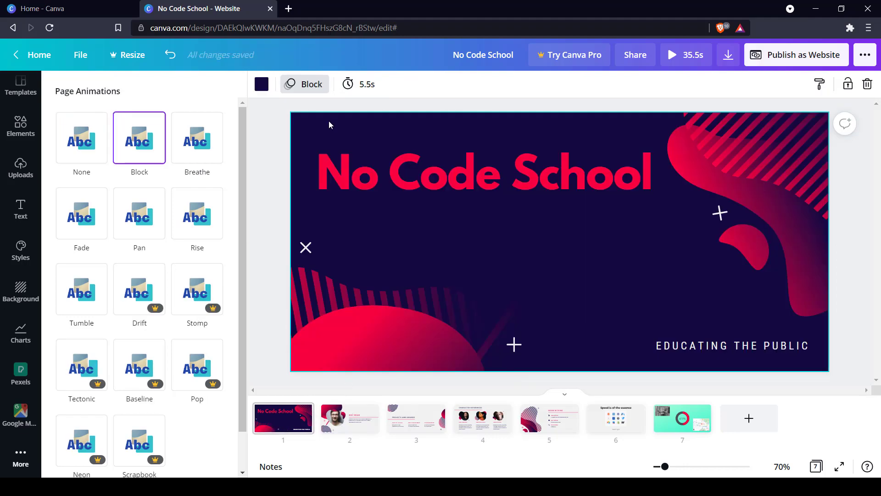
mouse_move(351, 139)
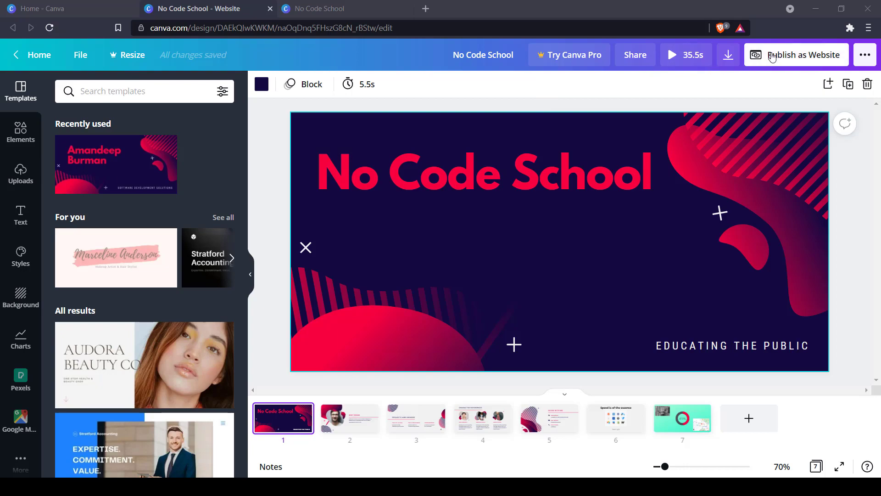
Step: Publish the design as a website with the Scrolling web style and open the live site
click(800, 55)
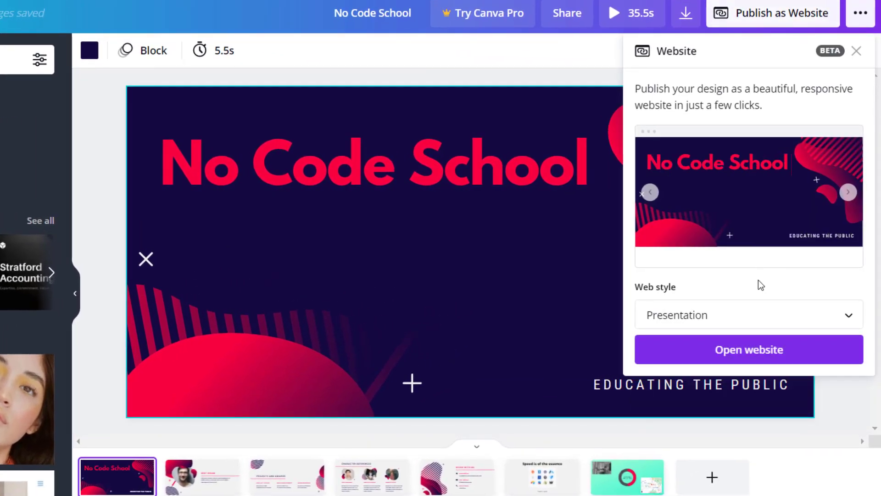
click(849, 192)
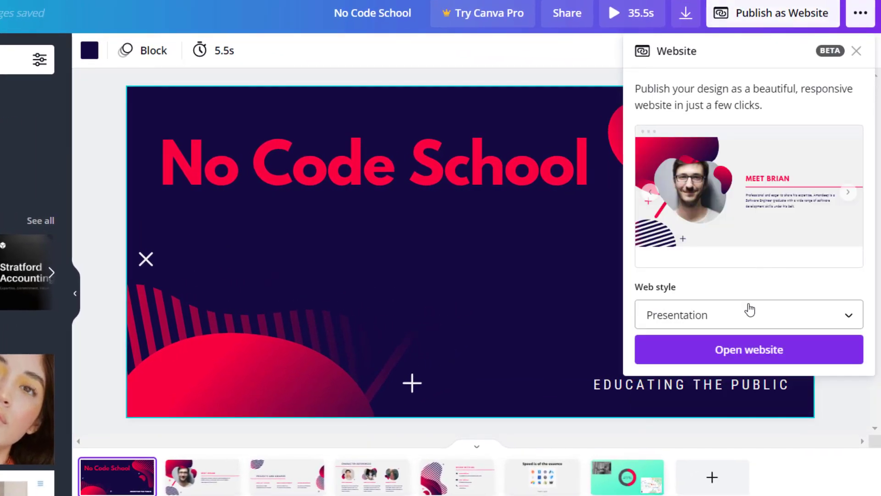
click(748, 314)
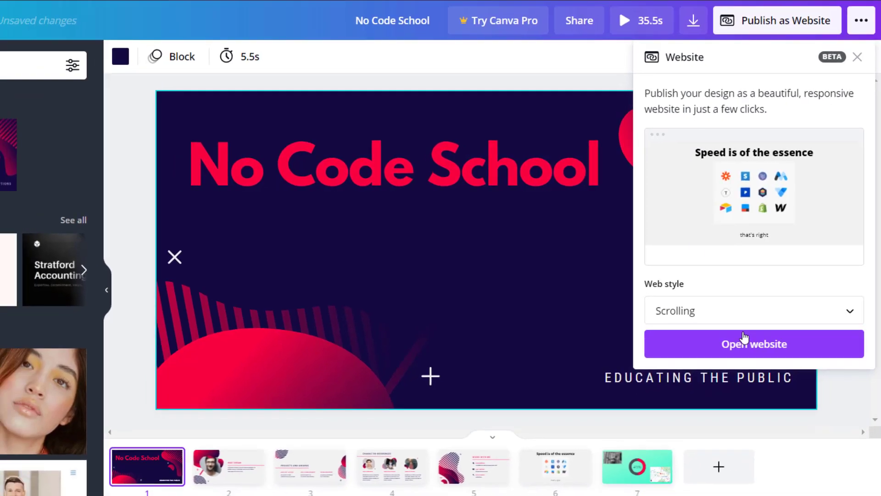
click(753, 343)
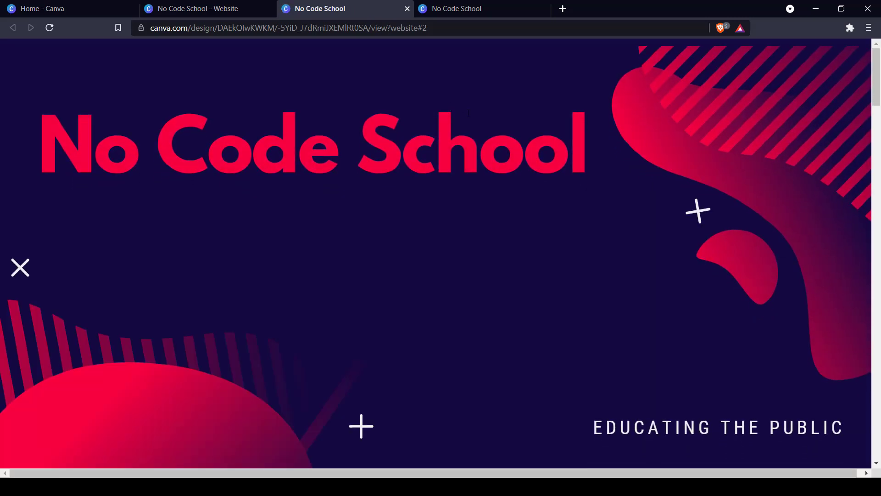
Step: Scroll the live site down to Meet Brian and back, then start a new browser tab
scroll(down, 3)
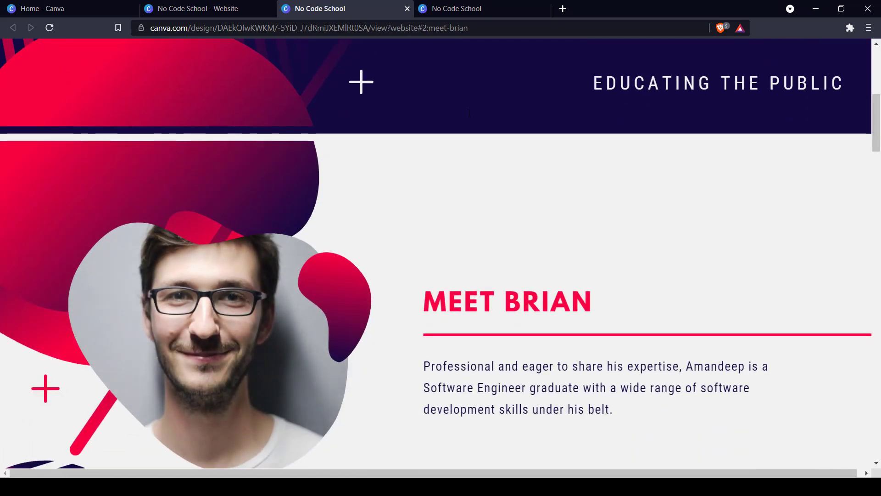
scroll(down, 3)
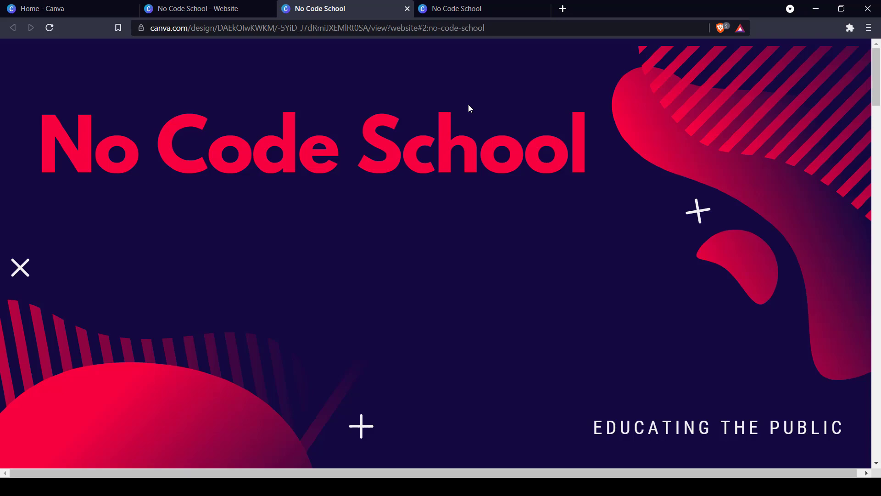
click(563, 9)
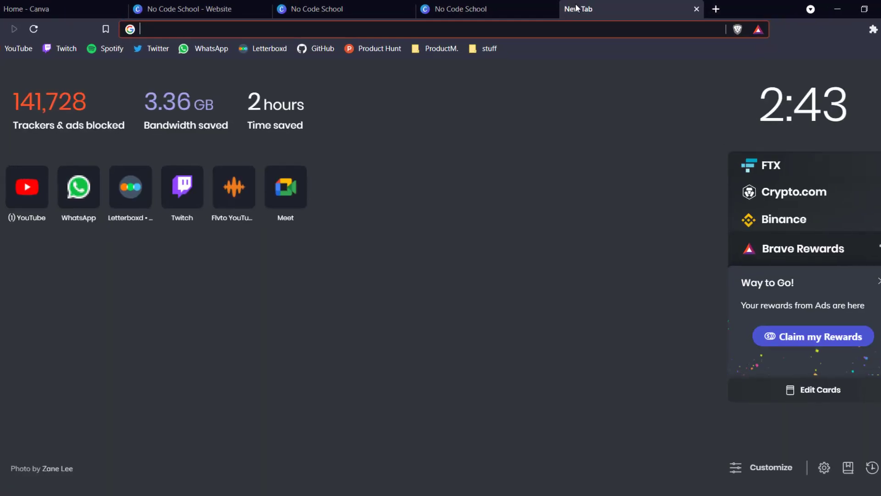
Step: Go to static.app, start a new website, and return to the No Code School tab
text(static.app/sites)
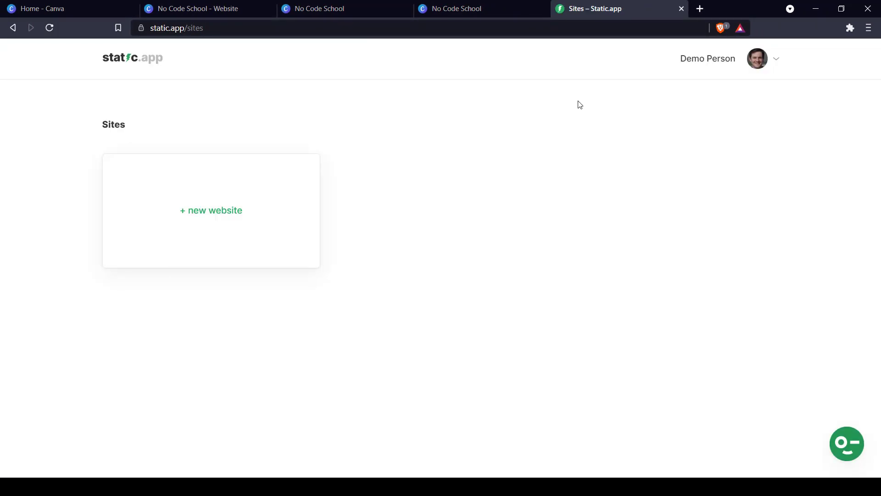
click(210, 210)
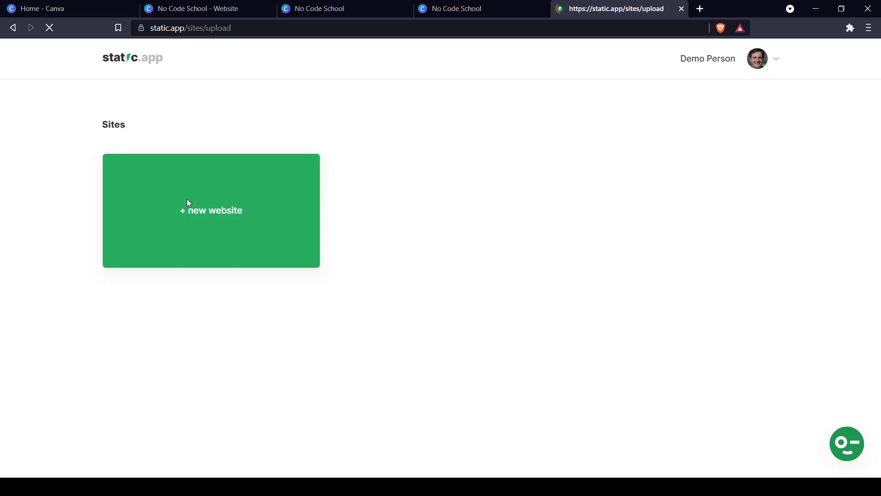
click(321, 8)
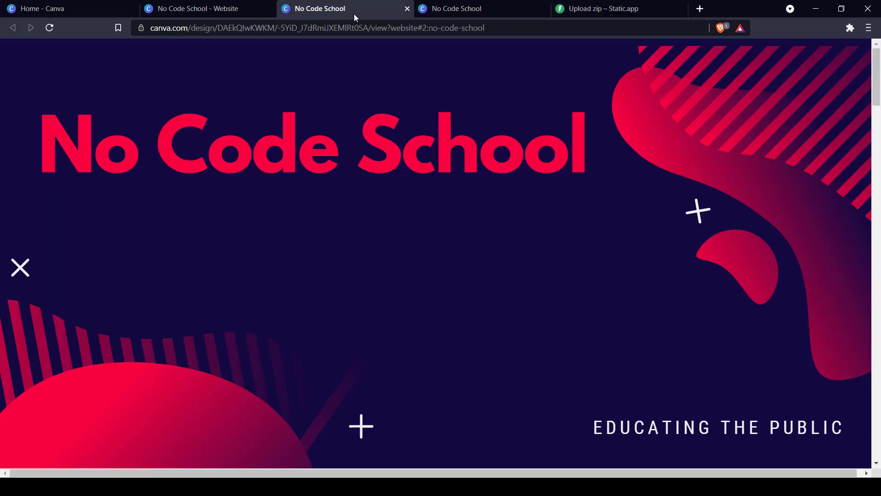
Step: Save the published page as No Code School.html and show the download in its folder
right_click(385, 223)
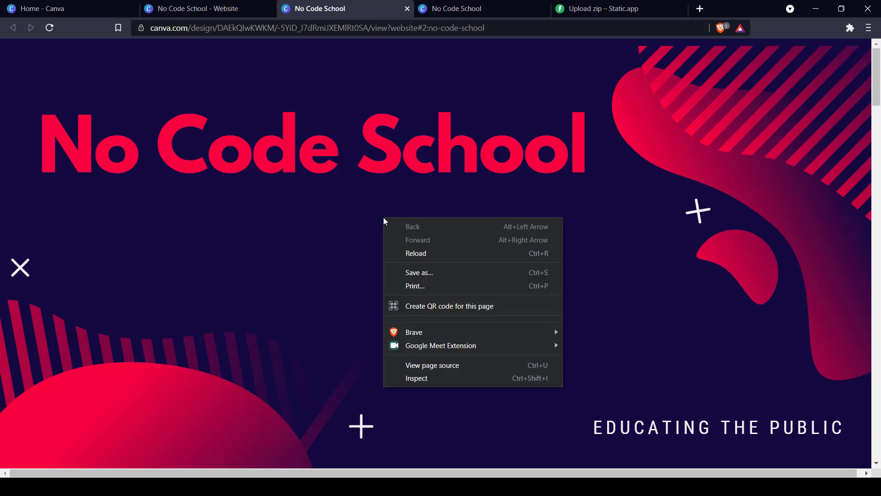
click(415, 273)
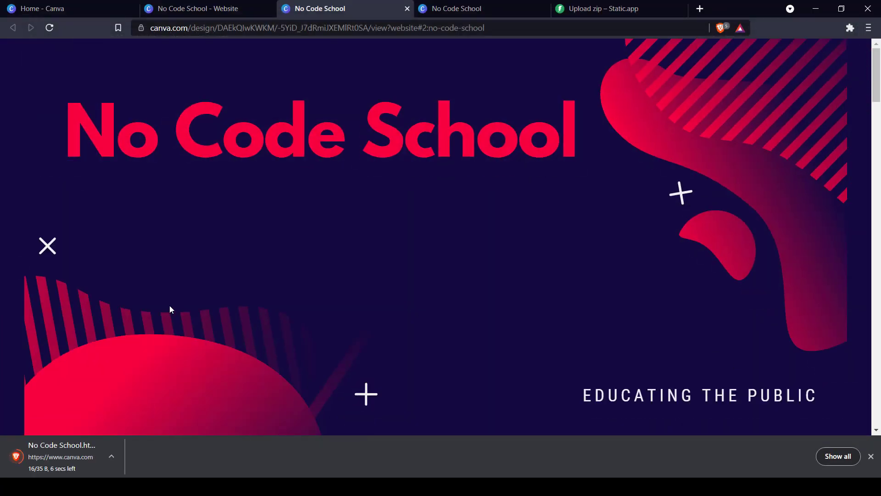
click(111, 456)
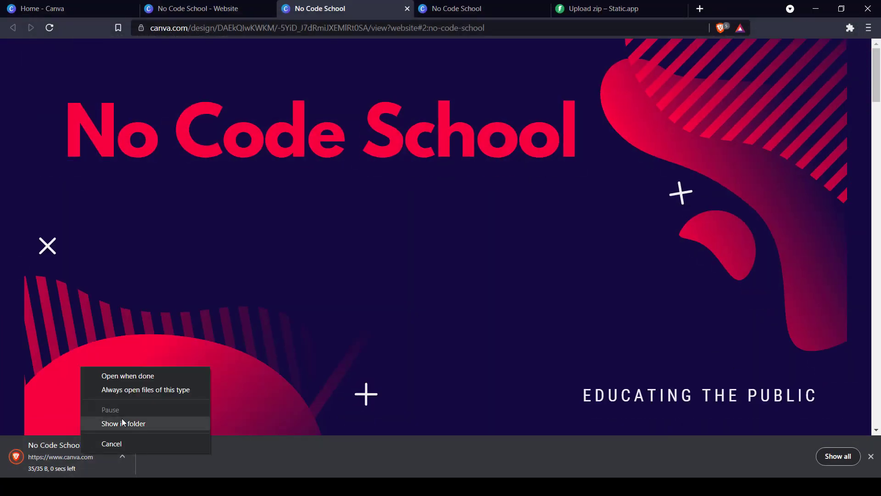
click(123, 424)
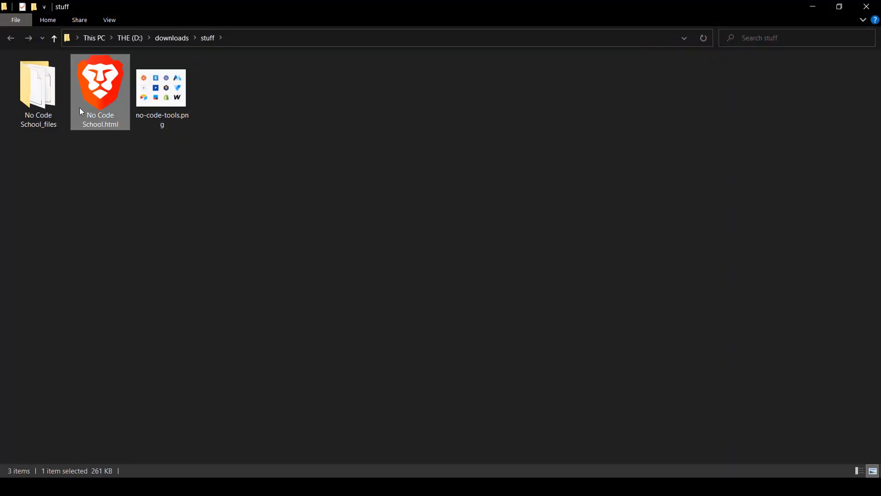
Step: Rename No Code School.html to index.html and archive it with No Code School_files
right_click(100, 85)
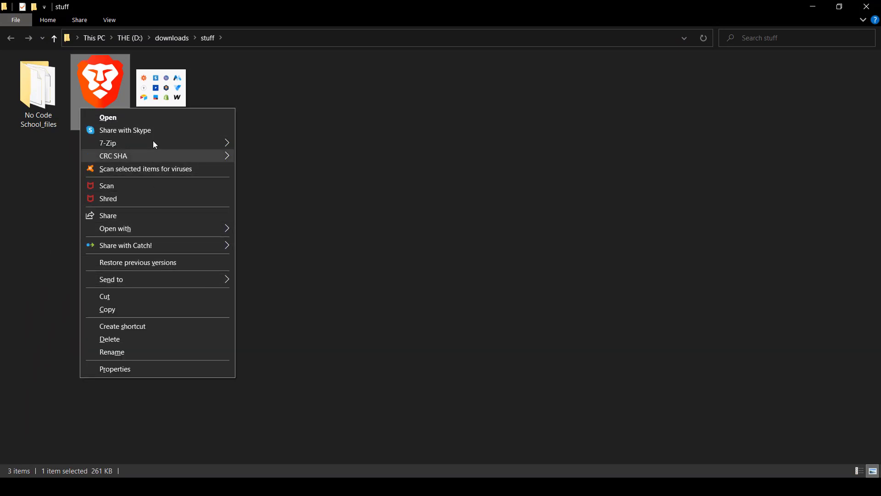
click(111, 352)
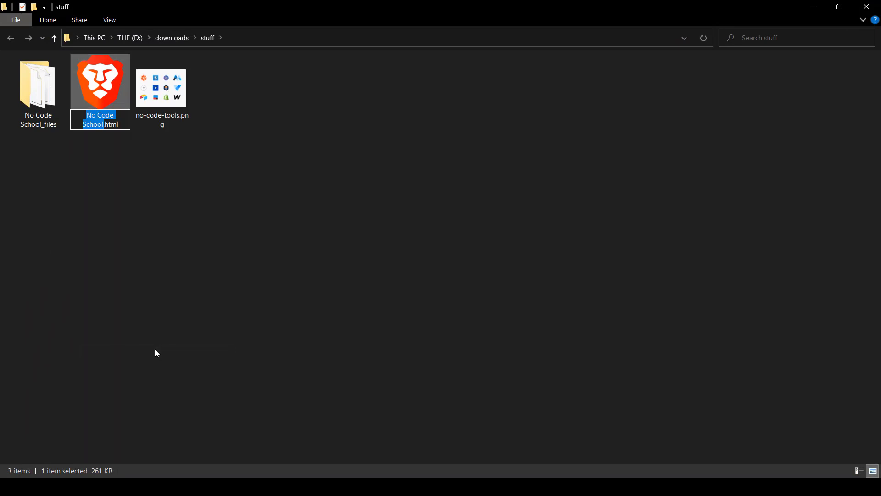
key(enter)
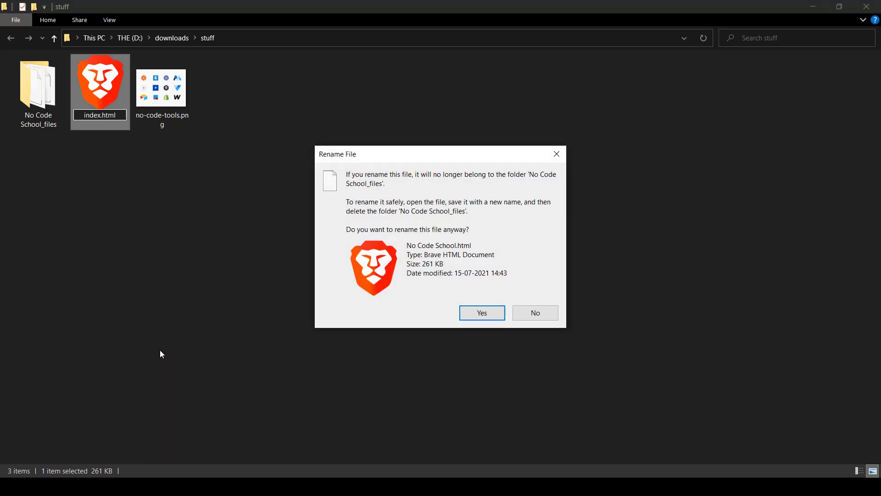
click(480, 312)
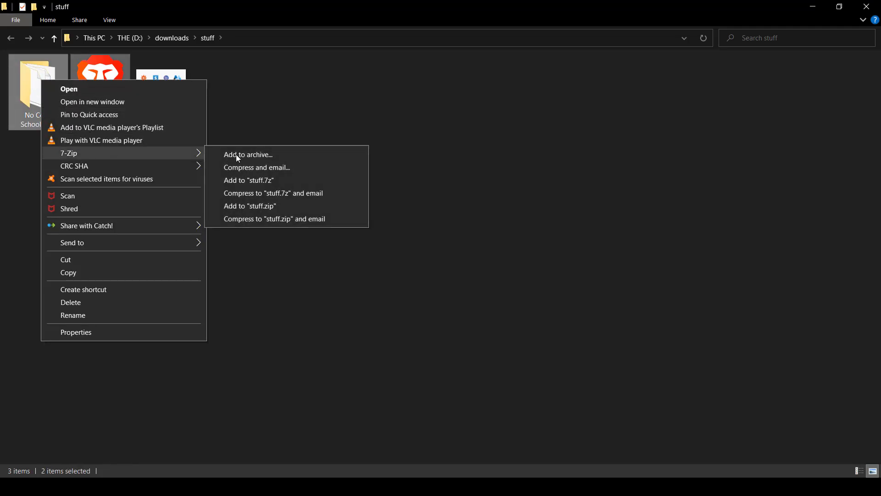
click(250, 205)
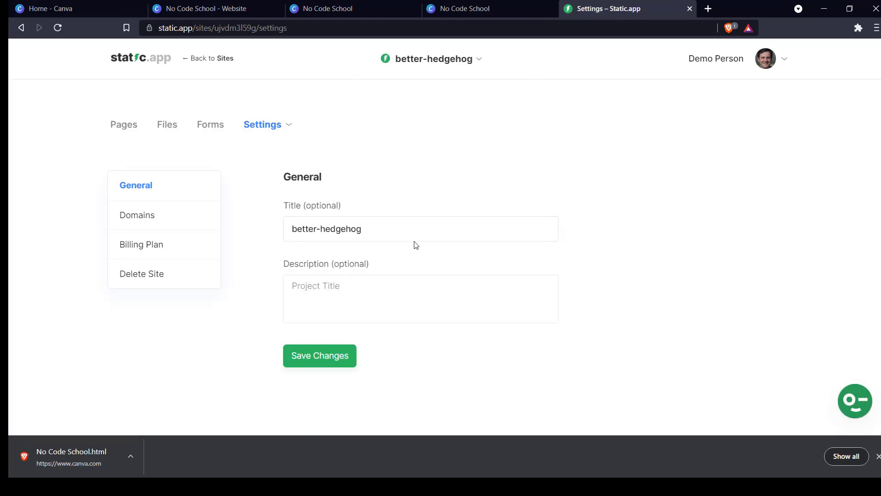
Step: Enter title 'No Code School' and description 'educating the public', then save changes
text(No)
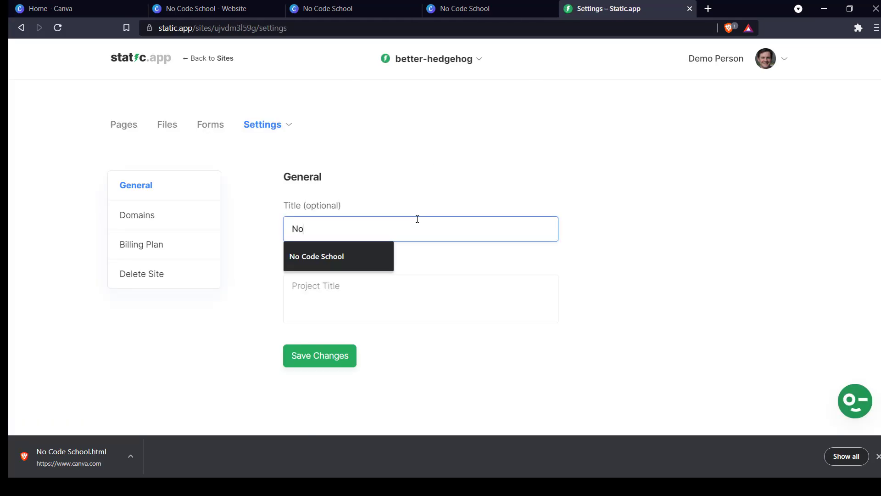
text(Code Sc)
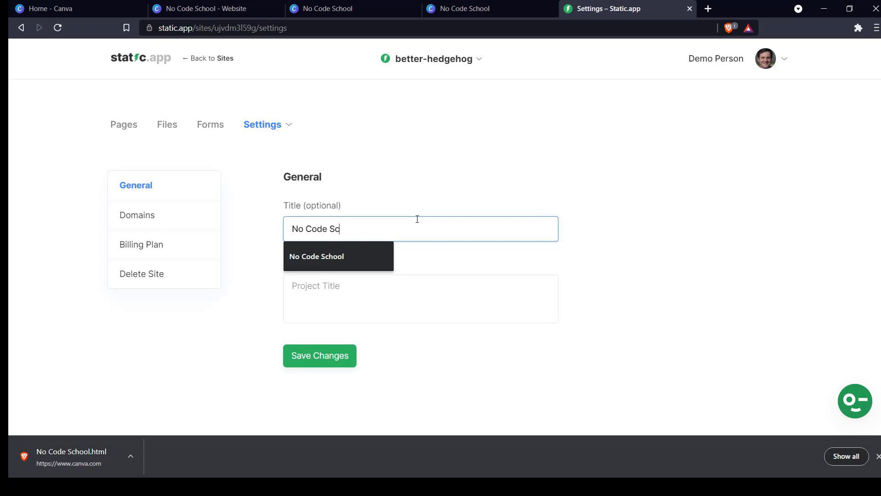
click(316, 256)
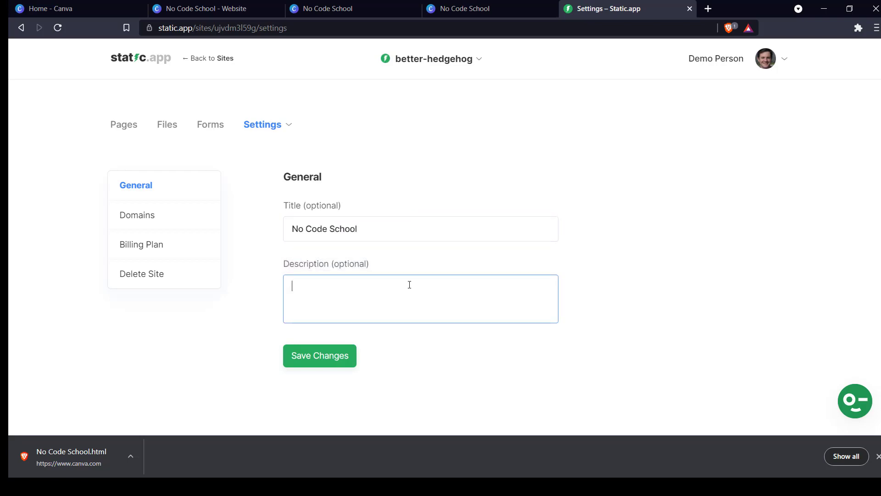
text(educat)
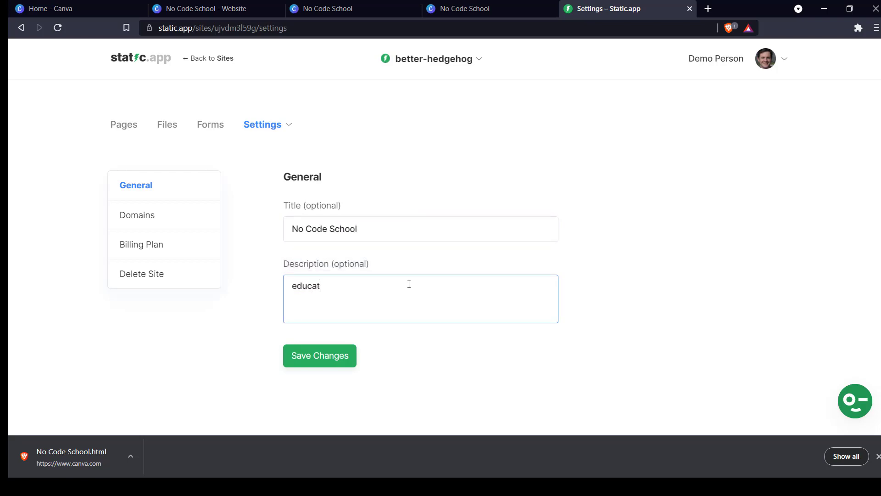
text(ing the public)
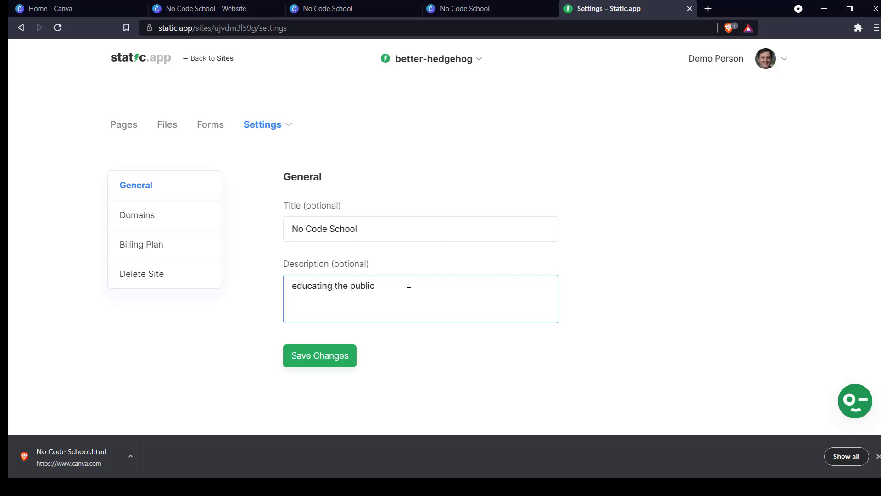
click(319, 355)
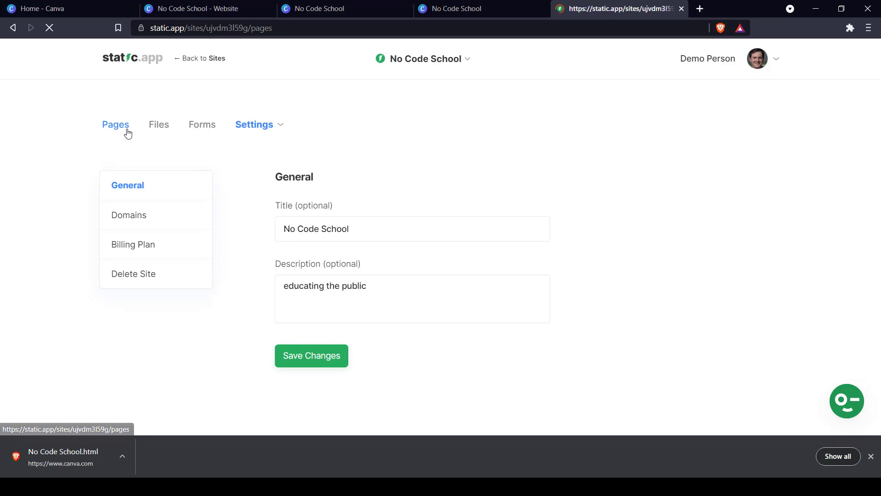
Step: Under Settings > Domains, replace the free subdomain with 'ncs' and save
click(115, 124)
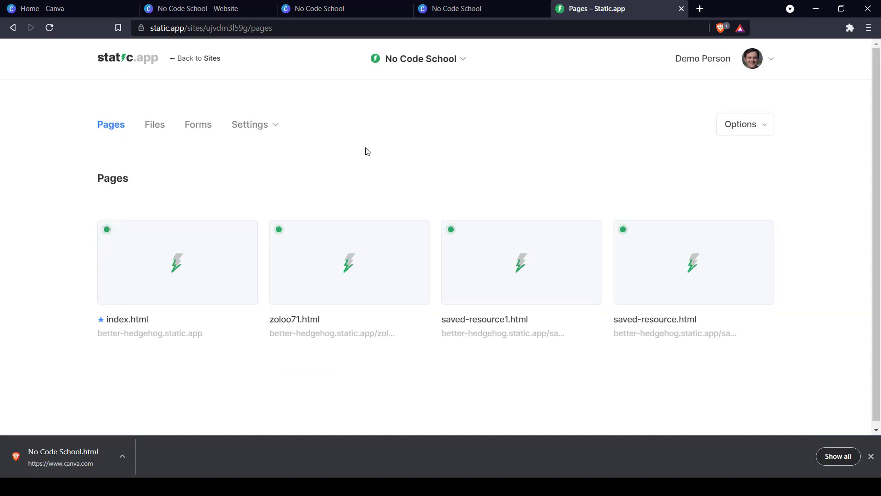
click(250, 125)
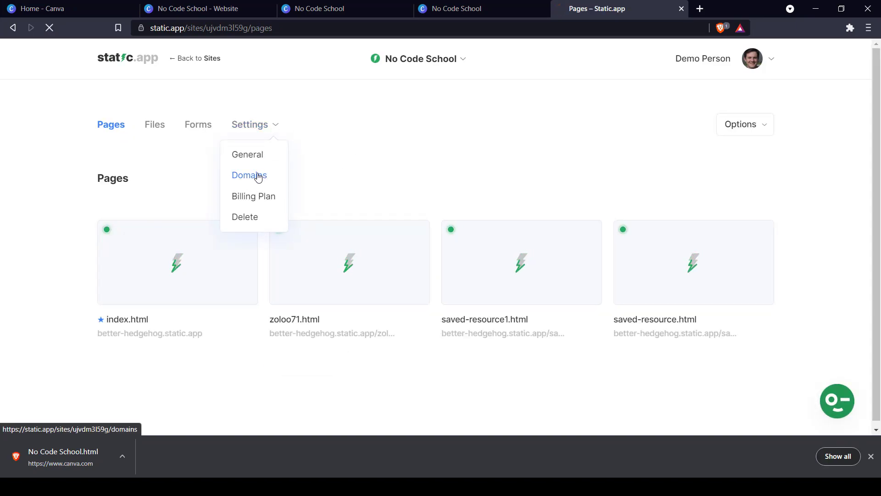
click(248, 175)
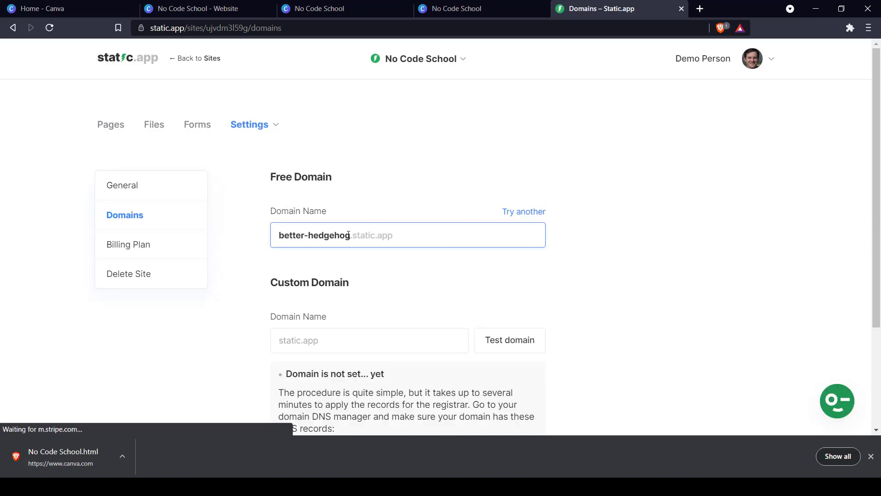
double_click(313, 235)
text(ncs)
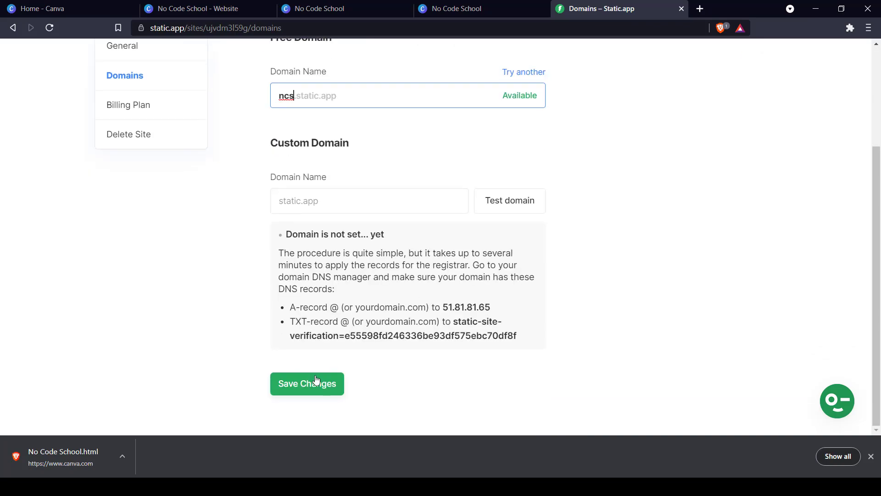
click(306, 384)
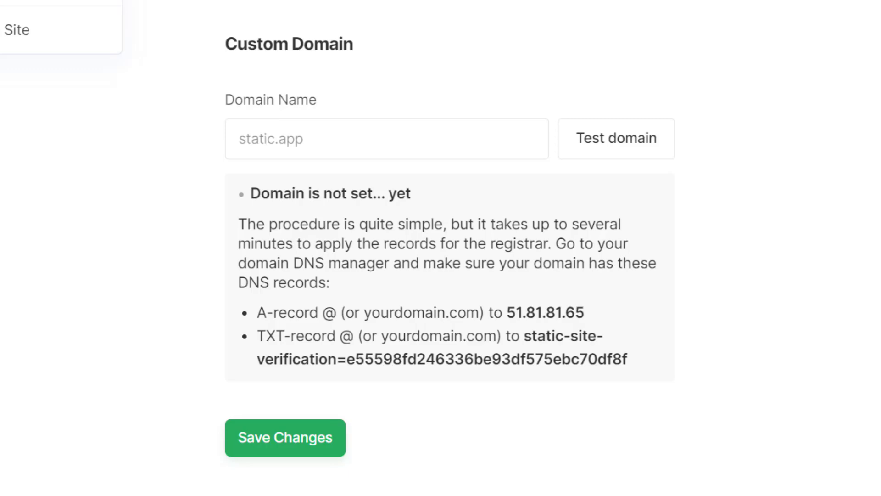
Step: Open a new browser tab to visit the live site at ncs.static.app
scroll(down, 3)
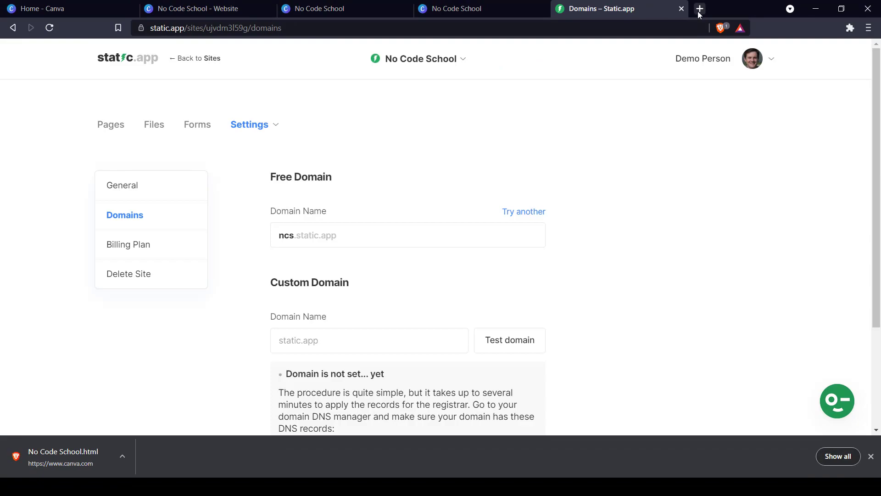
click(699, 8)
text(ncs.static.app)
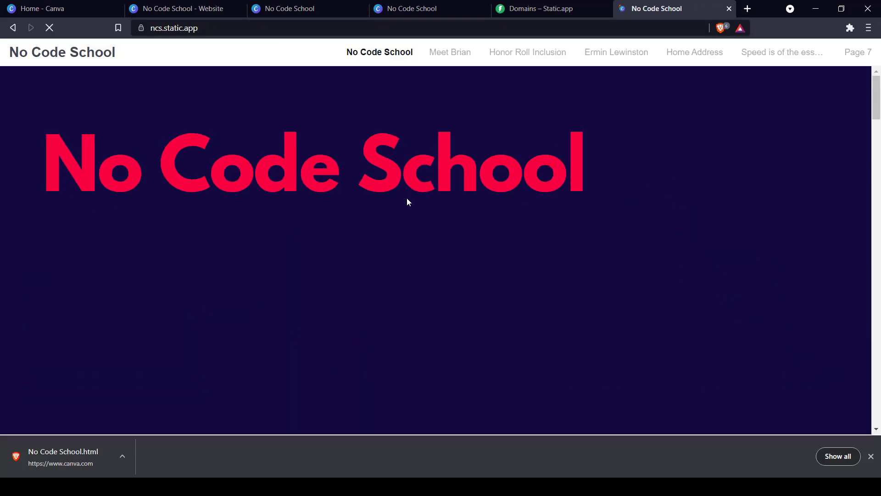
Step: Return to the Static.app domain settings, then back to the No Code School Canva design
click(450, 52)
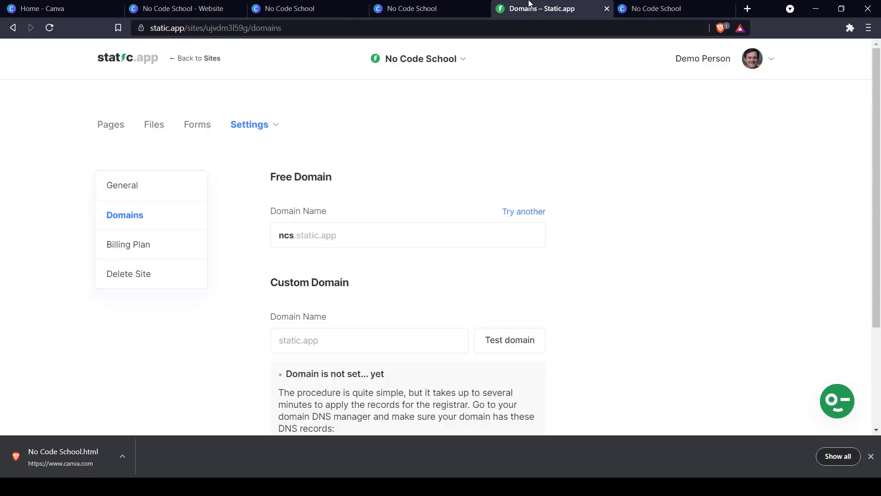
mouse_move(461, 123)
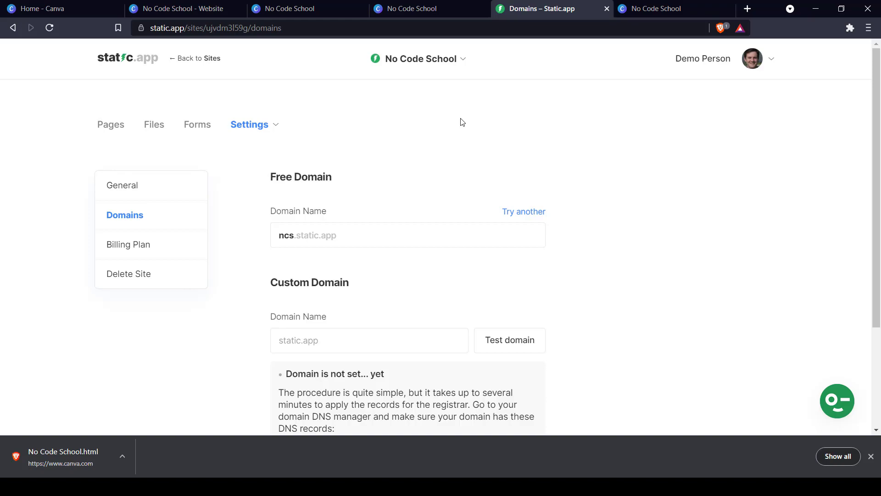
click(180, 8)
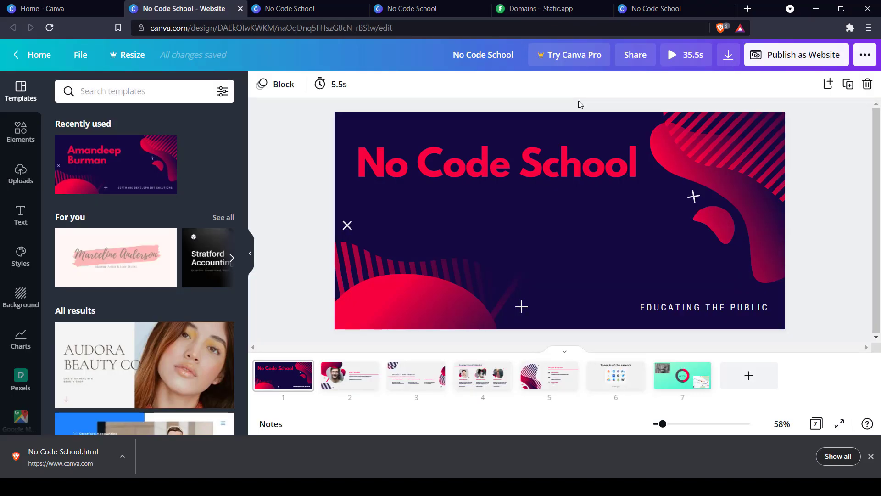